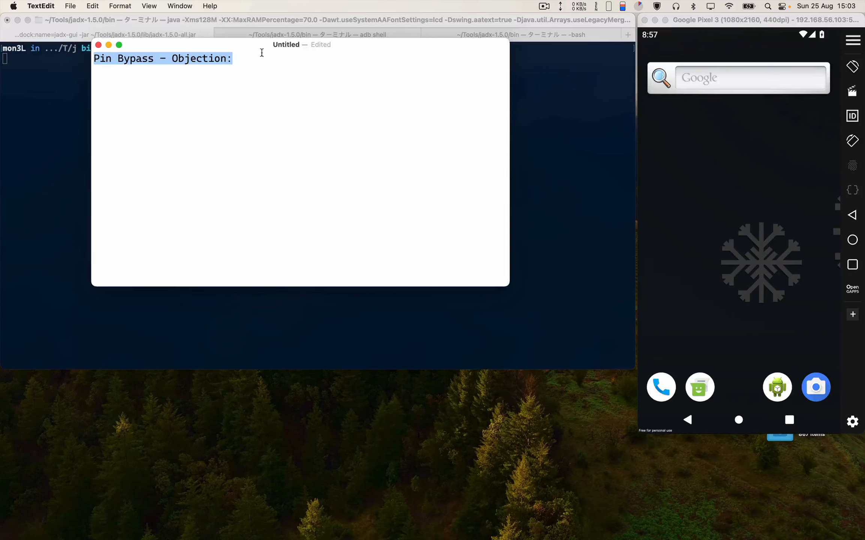
mouse_move(250, 65)
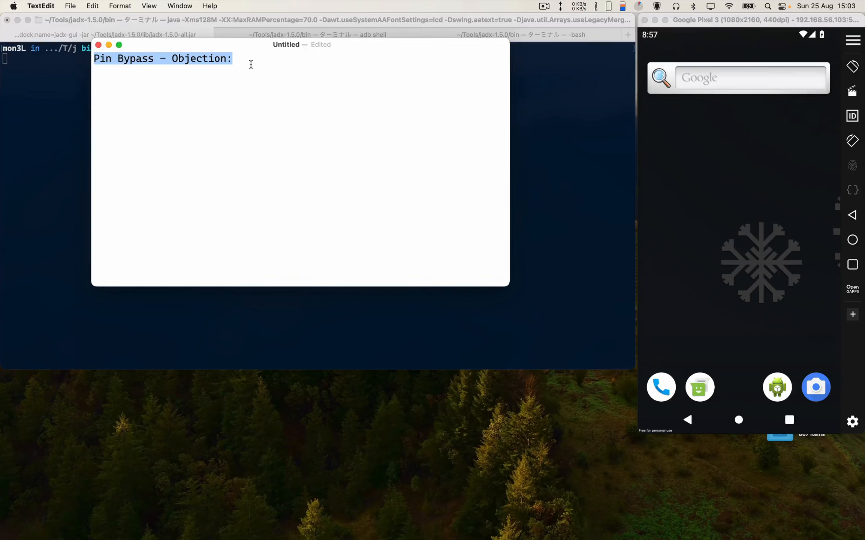
Step: Dismiss the 'Pin Bypass – Objection' TextEdit note to reveal the jadx-gui terminal
left_click(259, 63)
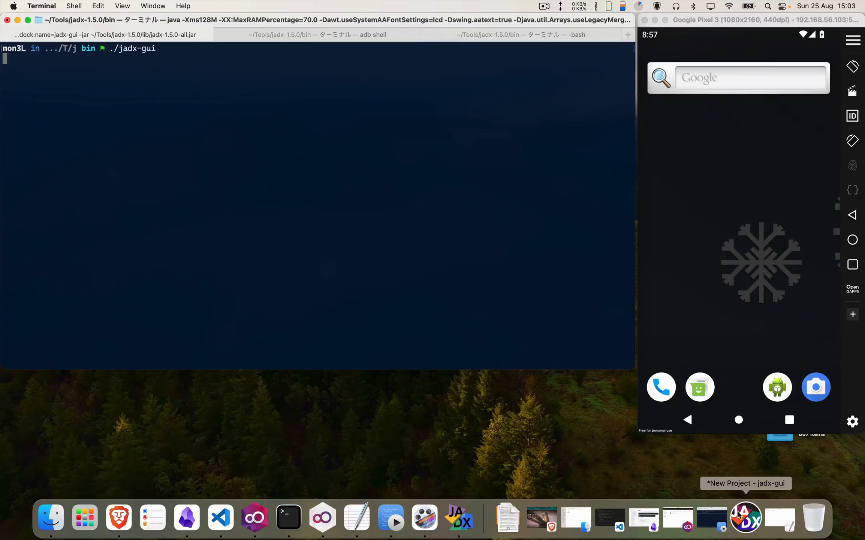
Step: Open allsafe.apk from LABS > Android > AllSafe in jadx-gui, then minimize both Finder windows
left_click(746, 517)
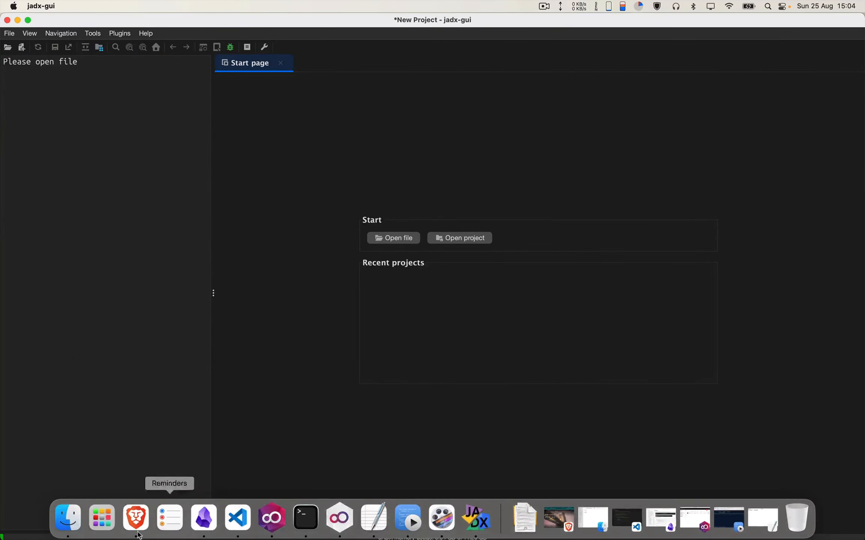
left_click(67, 517)
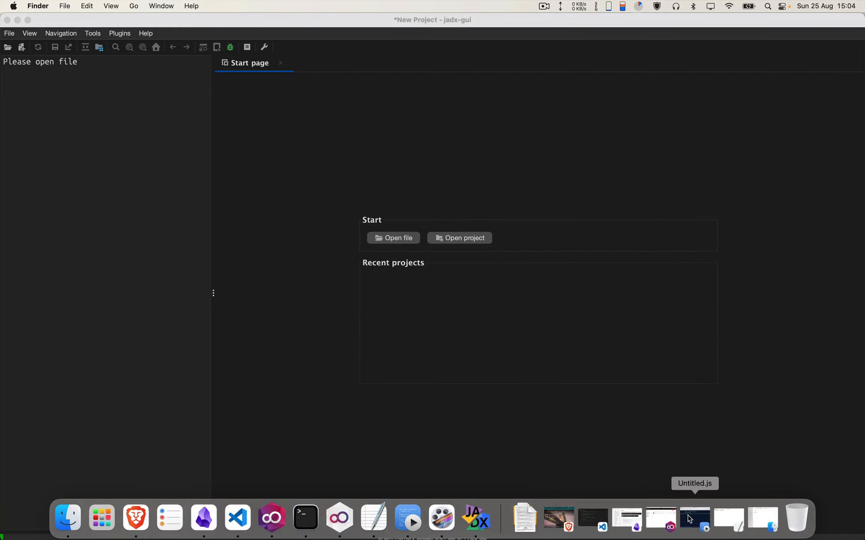
mouse_move(524, 517)
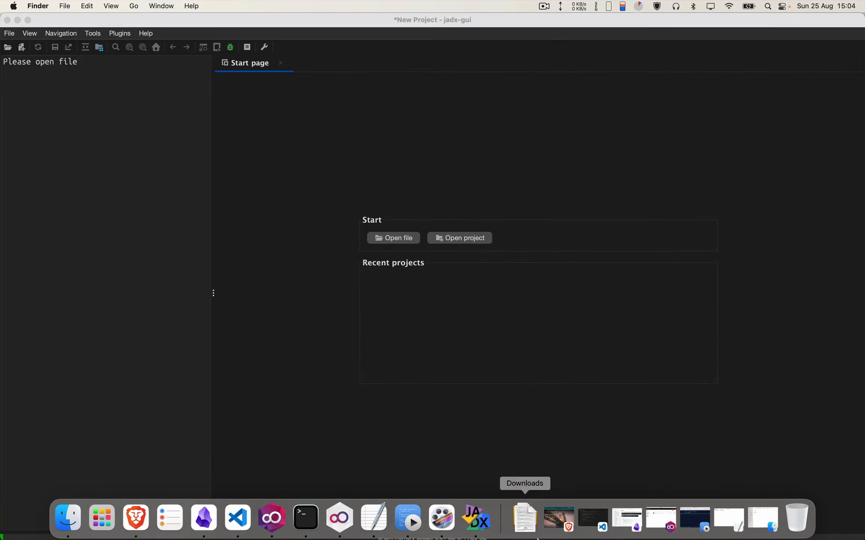
left_click(68, 518)
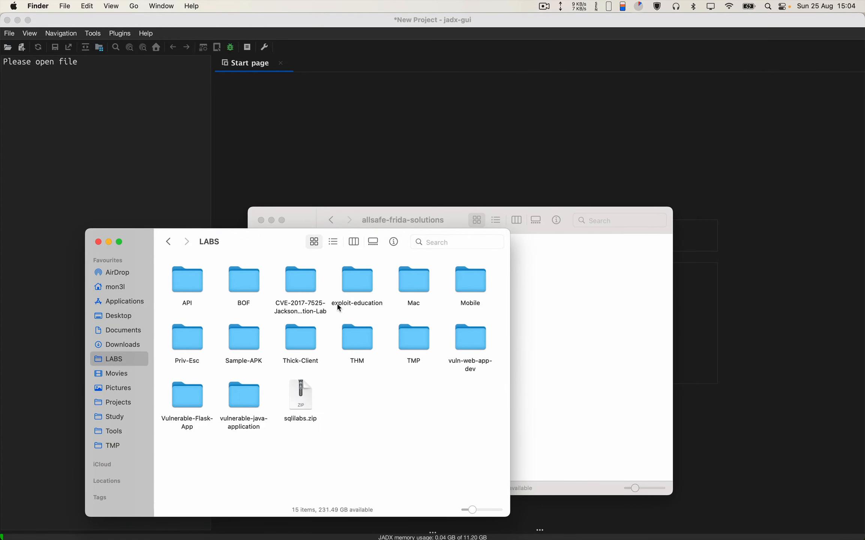
left_click(469, 279)
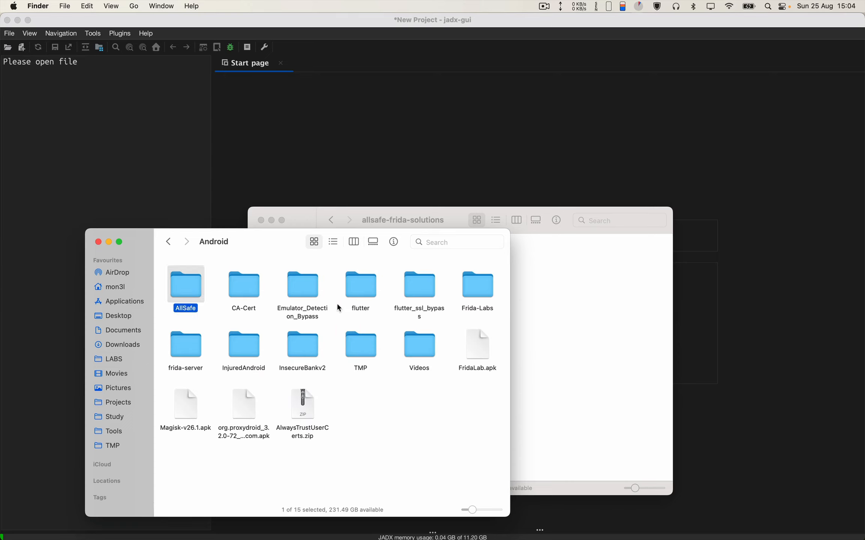
left_click(244, 282)
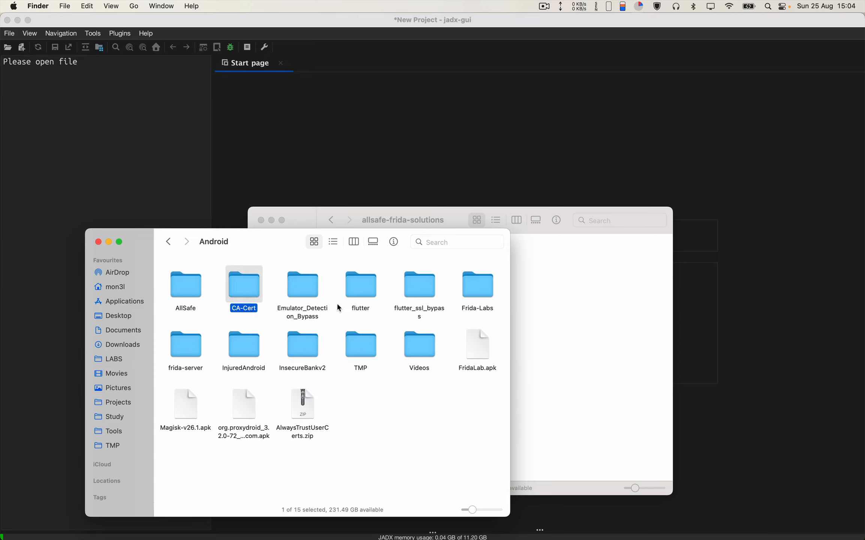
double_click(185, 282)
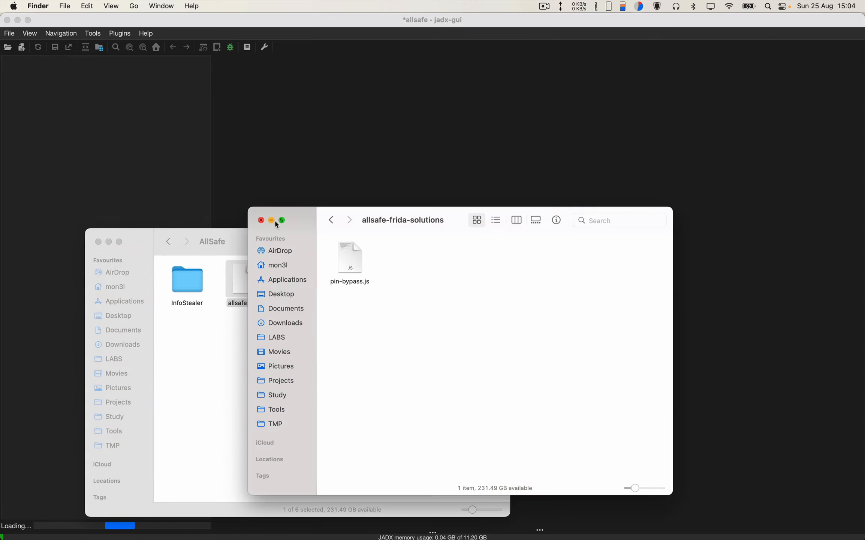
left_click(271, 220)
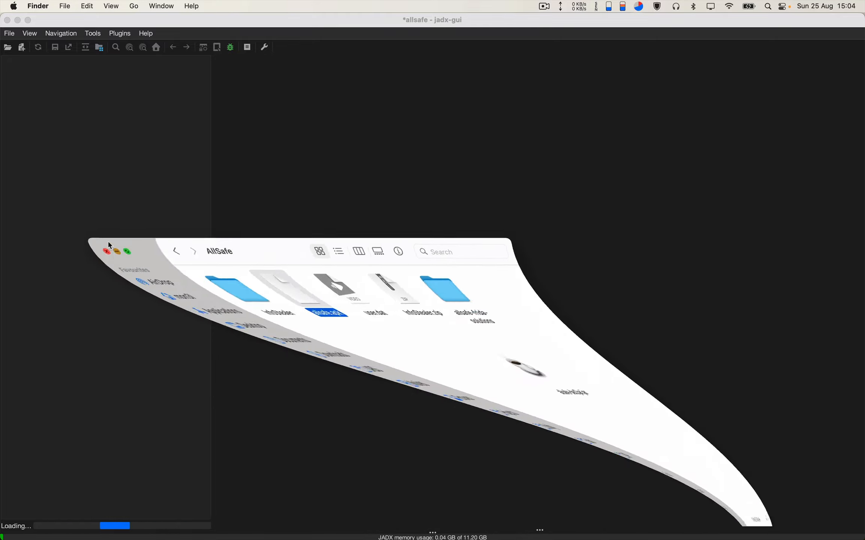
left_click(118, 251)
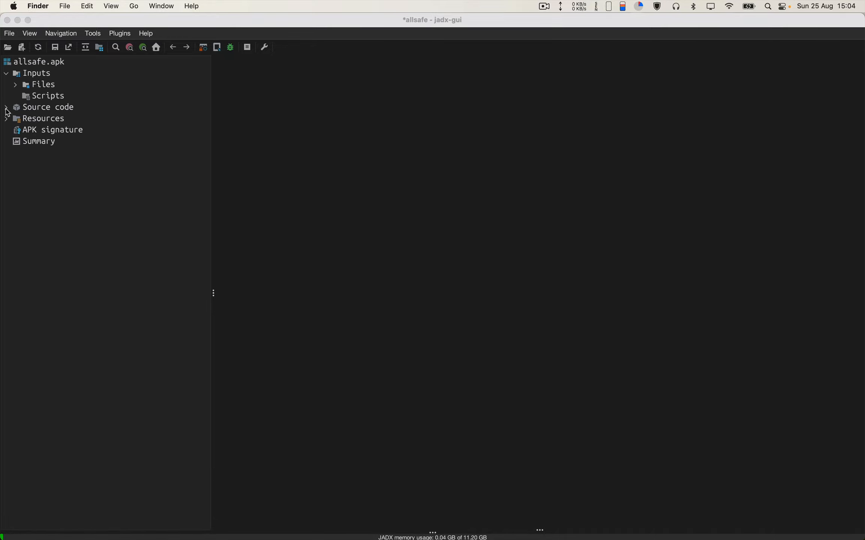
Step: Expand Source code > infosecadventures.allsafe > challenges and open the PinBypass class
left_click(6, 107)
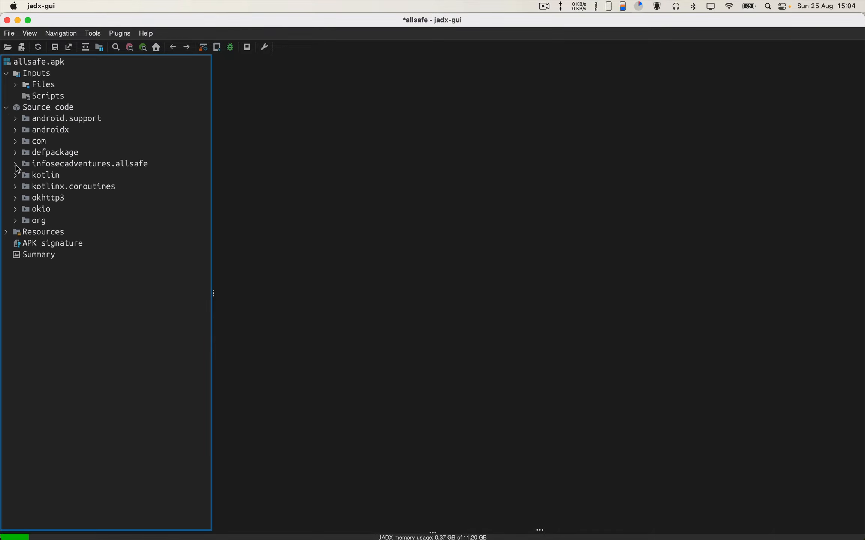
left_click(16, 164)
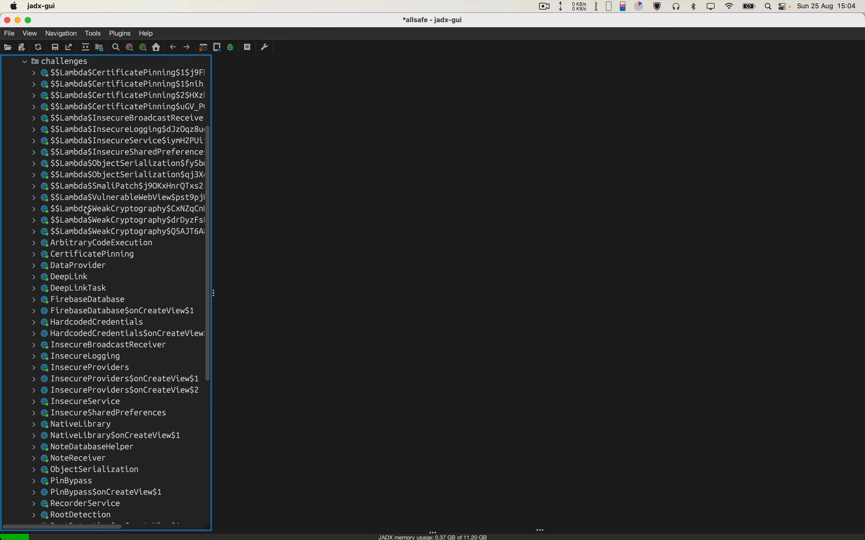
scroll("down", 3)
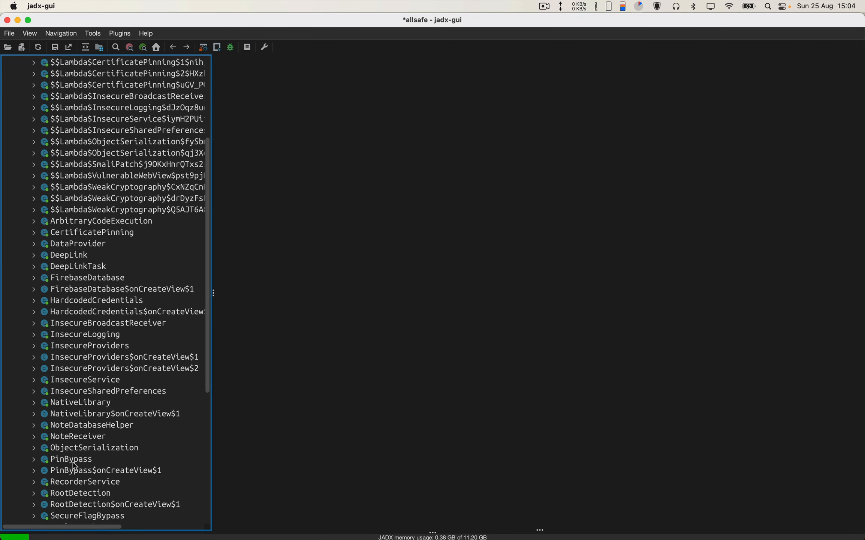
double_click(71, 459)
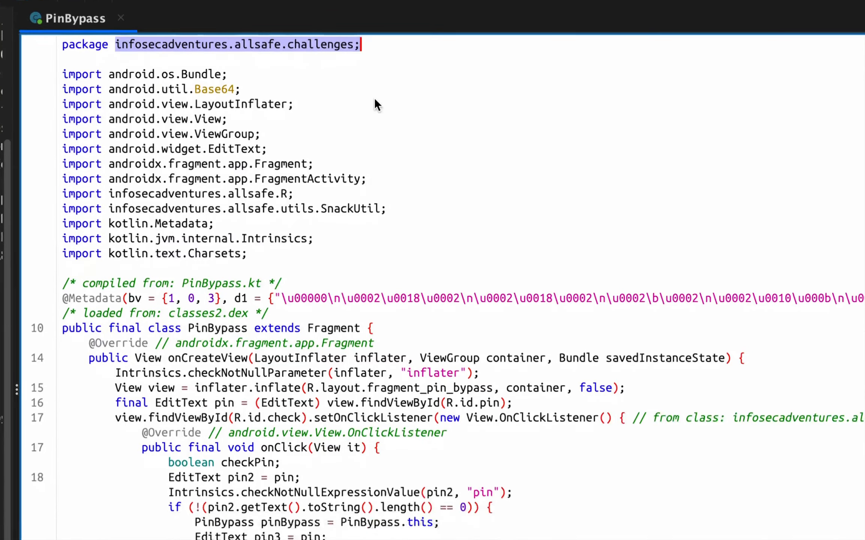
scroll("down", 3)
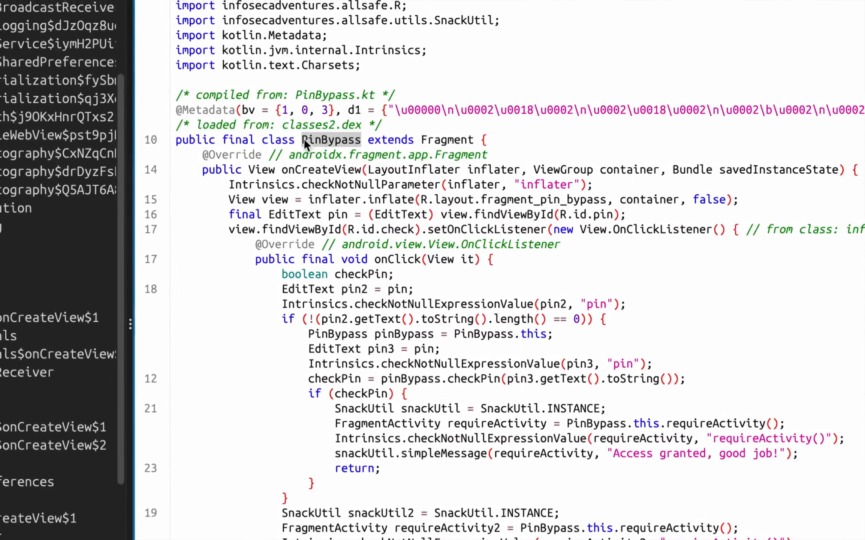
double_click(329, 139)
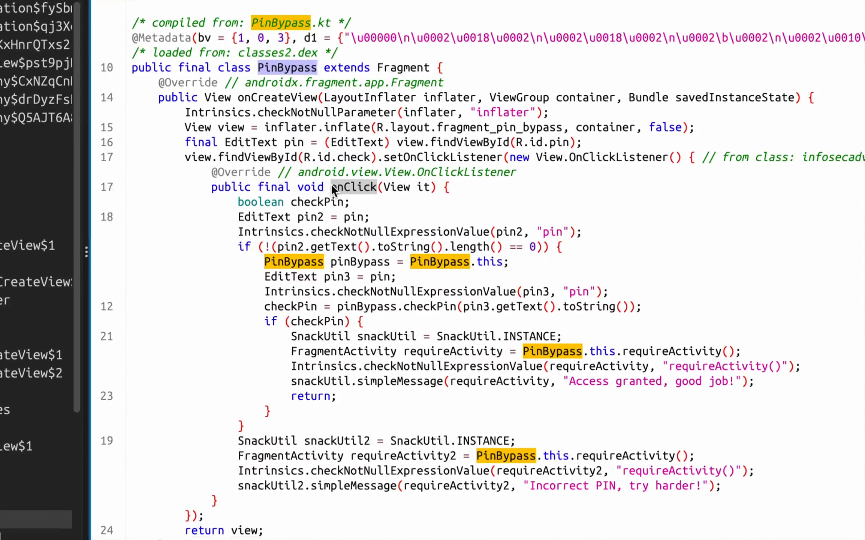
mouse_move(354, 187)
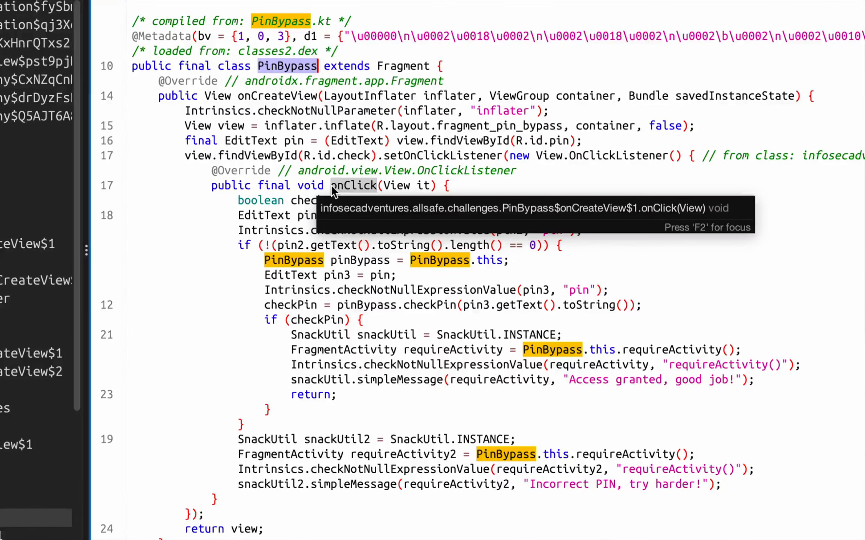
scroll("down", 3)
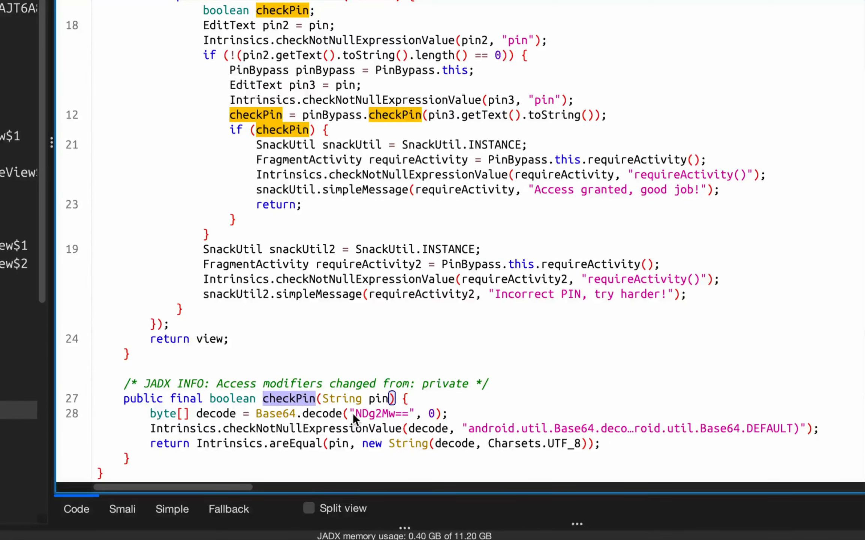
double_click(367, 413)
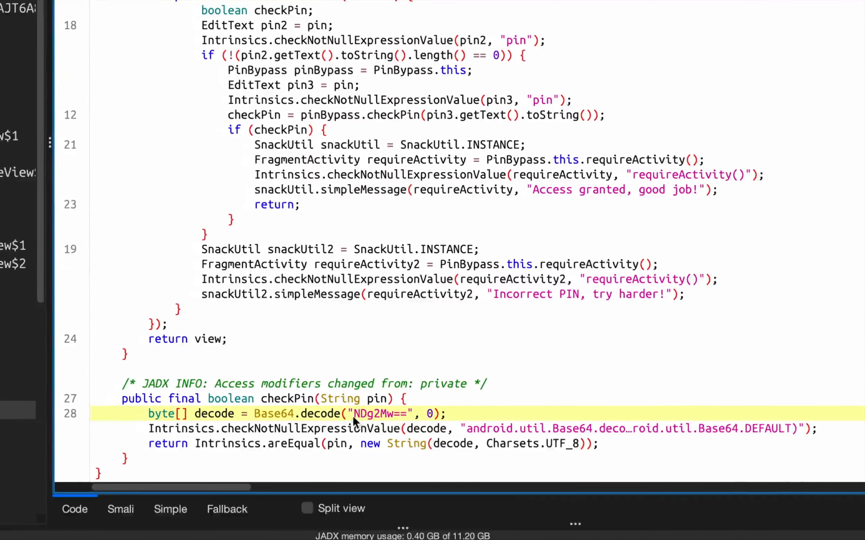
double_click(361, 414)
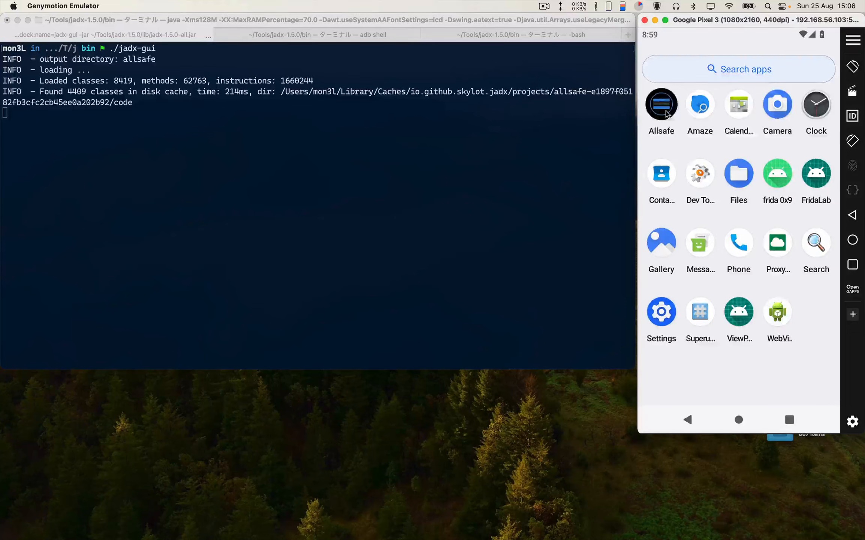
Step: Launch Allsafe, open the PIN Bypass challenge with a trial PIN, then return to jadx-gui
left_click(661, 104)
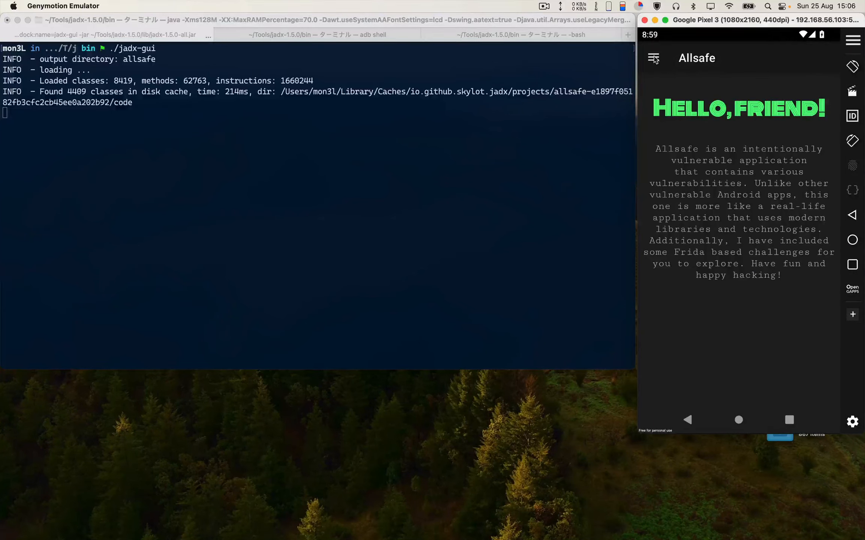
left_click(654, 58)
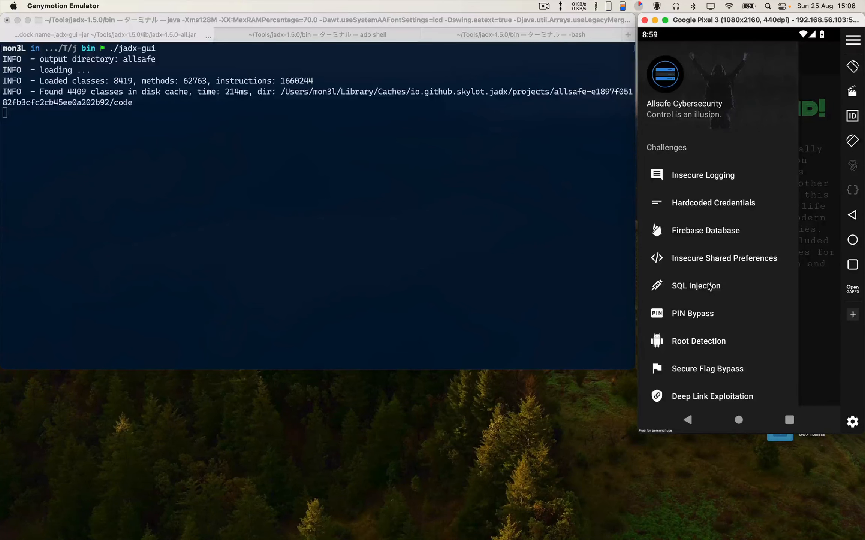
left_click(693, 313)
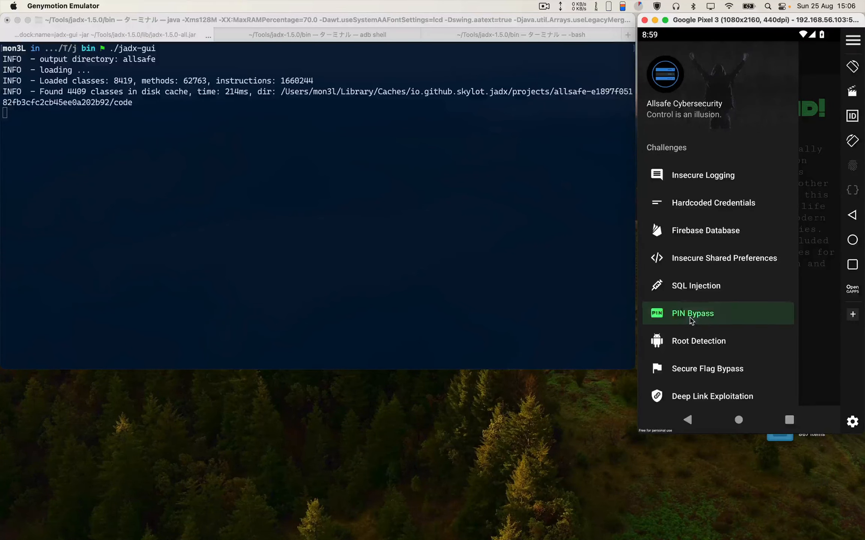
left_click(692, 313)
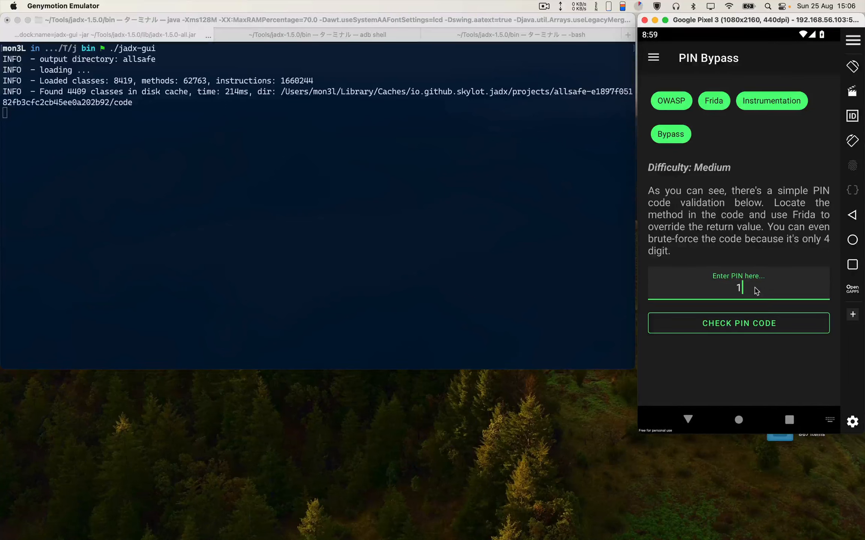
left_click(737, 323)
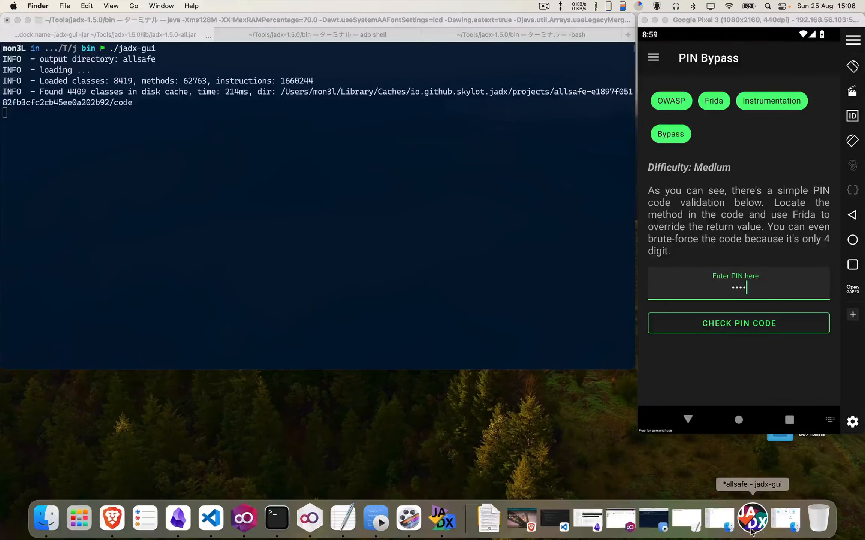
left_click(752, 518)
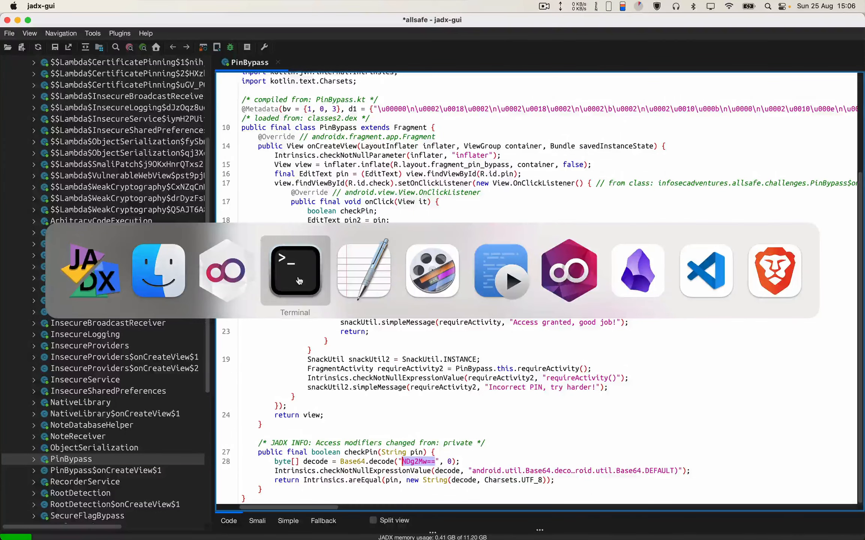
left_click(295, 270)
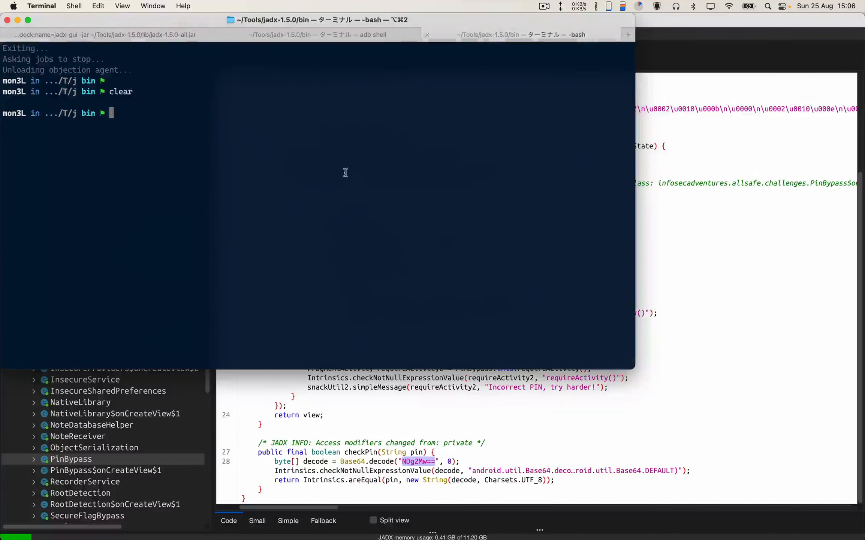
type("e")
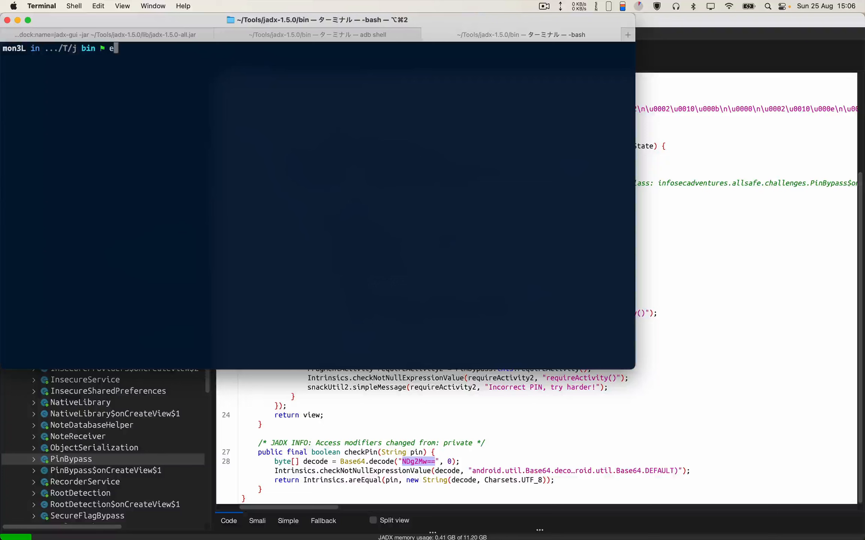
type("cho 'NDg2Mw==' | base64 -")
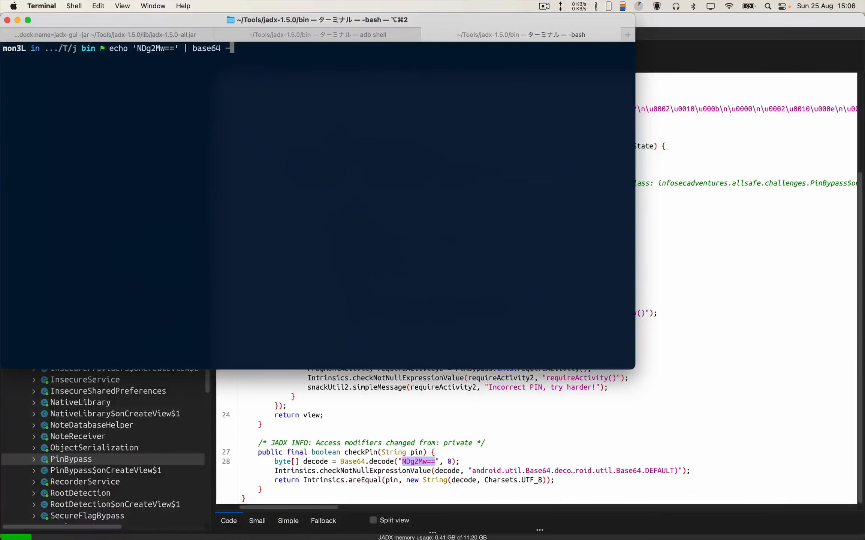
key("Return")
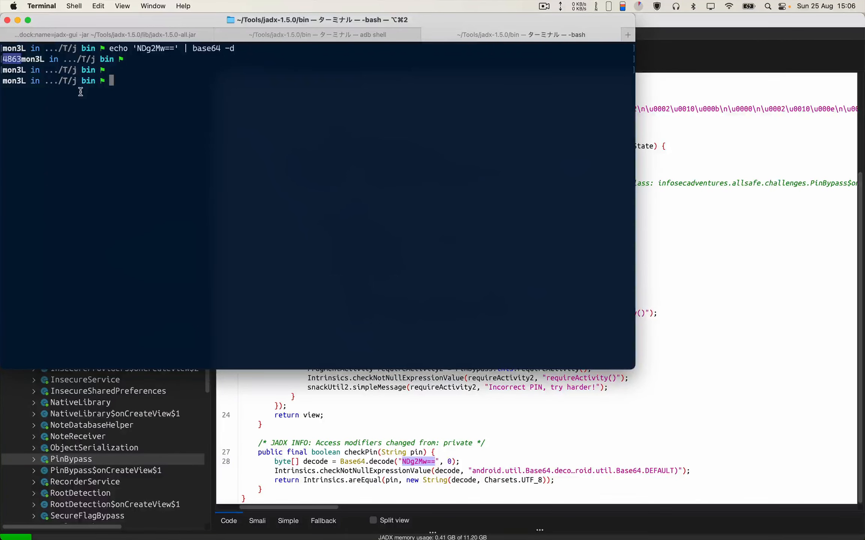
mouse_move(142, 96)
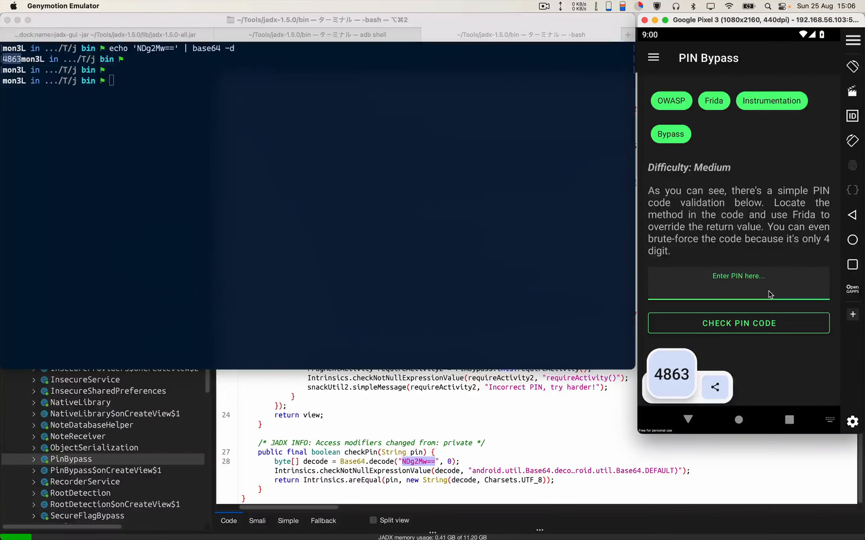
left_click(738, 284)
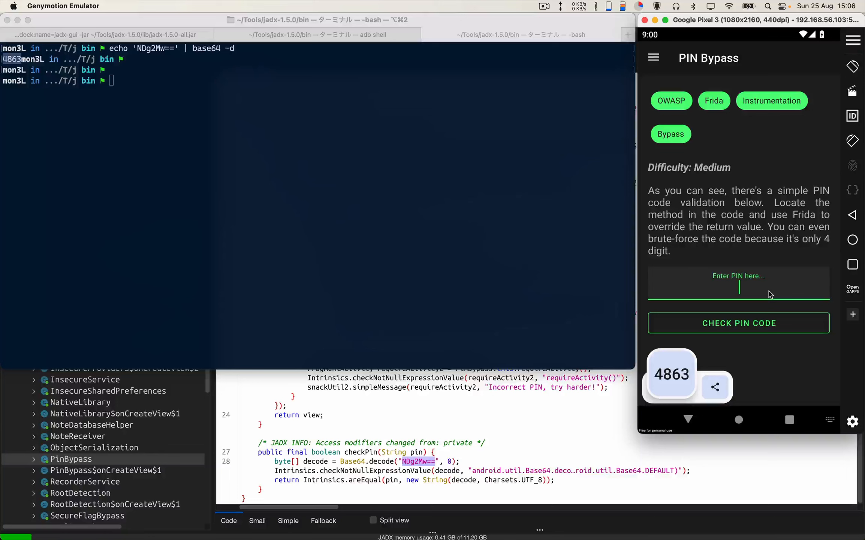
type("4863")
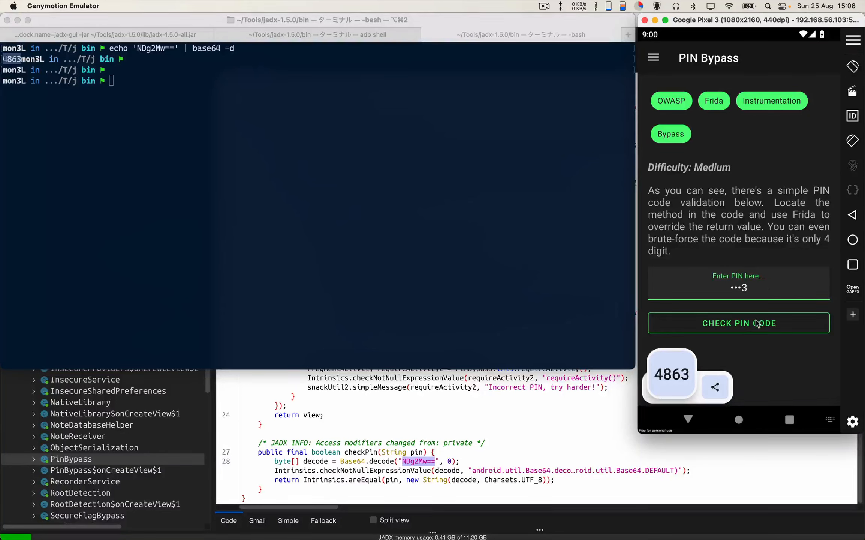
left_click(738, 323)
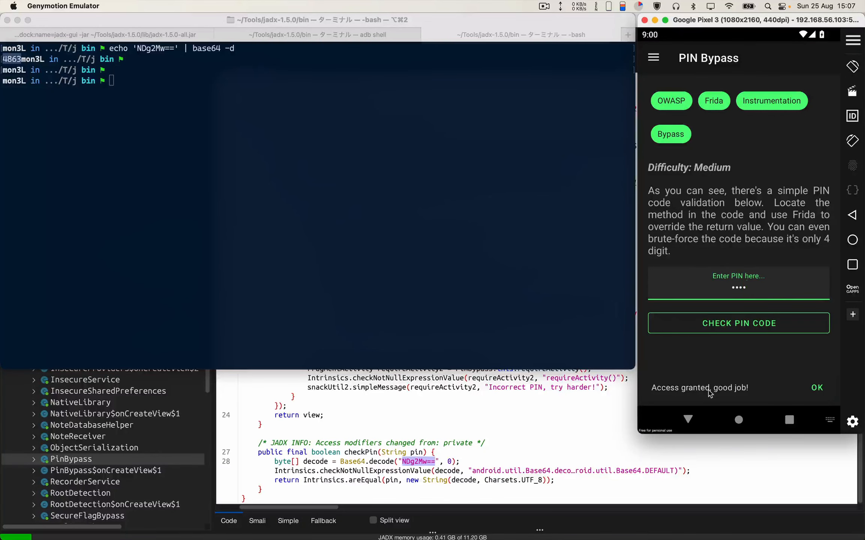
left_click(817, 387)
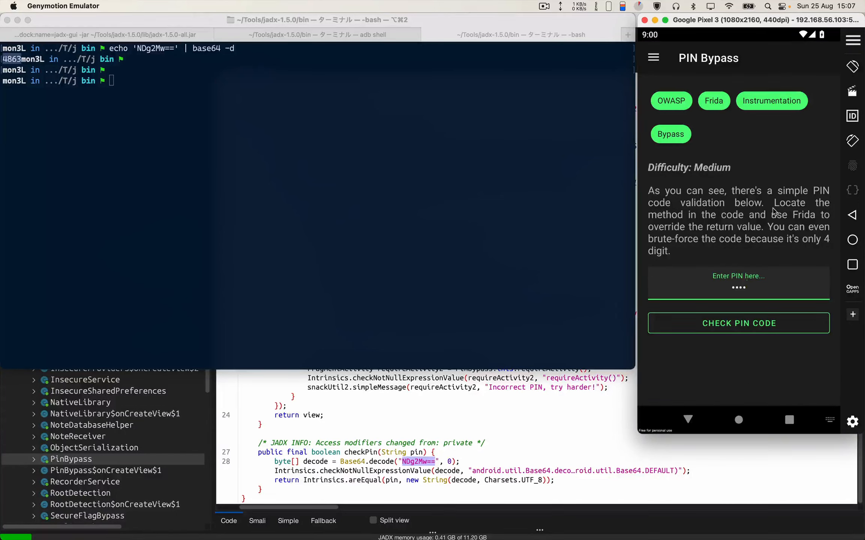
mouse_move(766, 221)
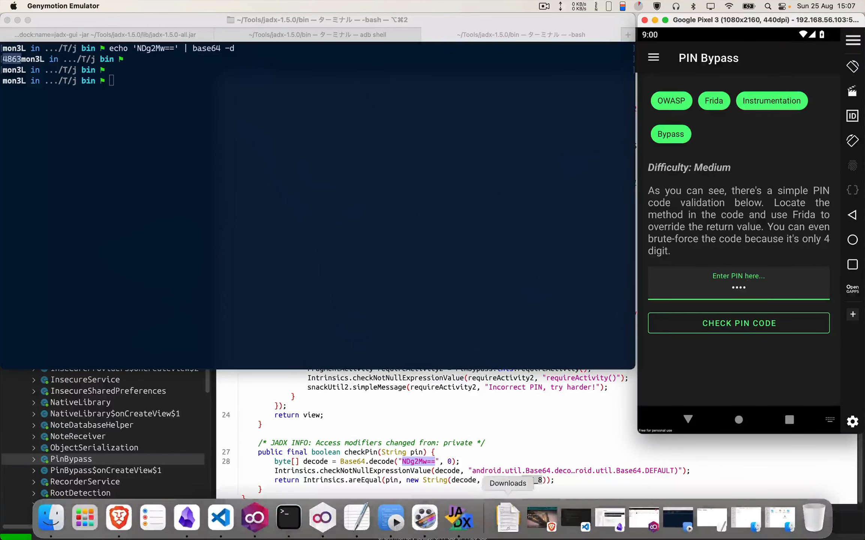
Step: Type the heading 'Pin Bypass - Objection:' in a new note and select 'Objection:'
type("Pin Bypass - Objection:")
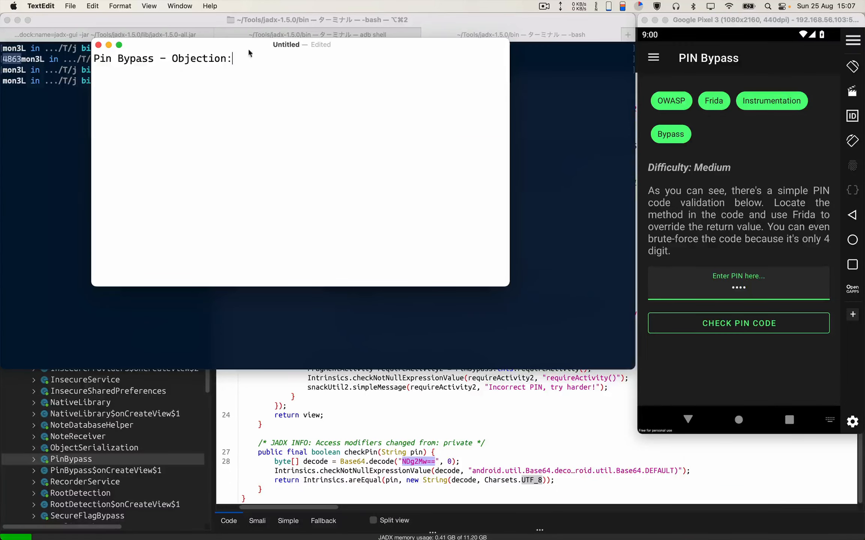
double_click(202, 58)
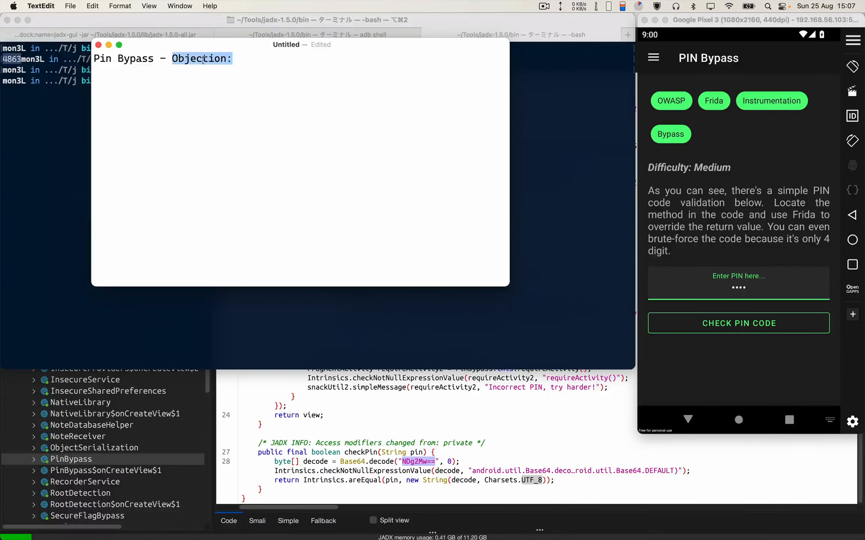
left_click(246, 59)
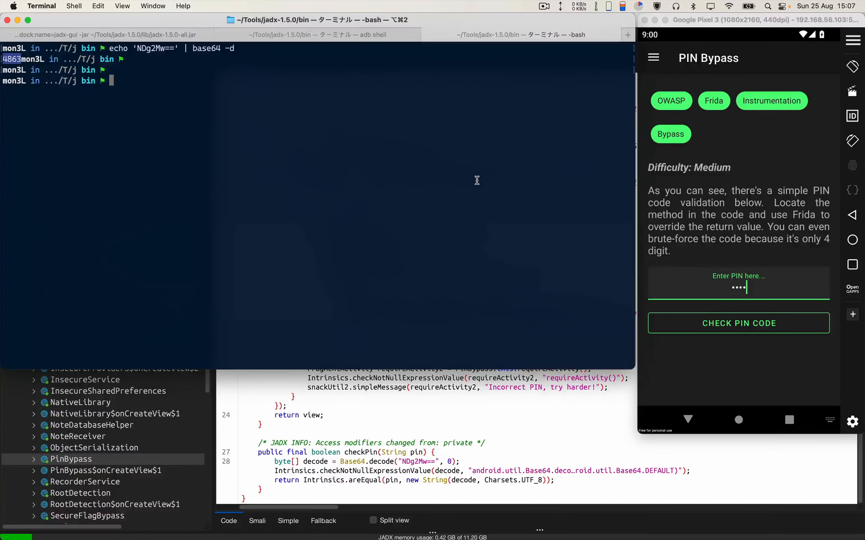
Step: Run frida-ps -Uai, check the frida-server tab, and open a new Terminal tab
type("frida-ps -")
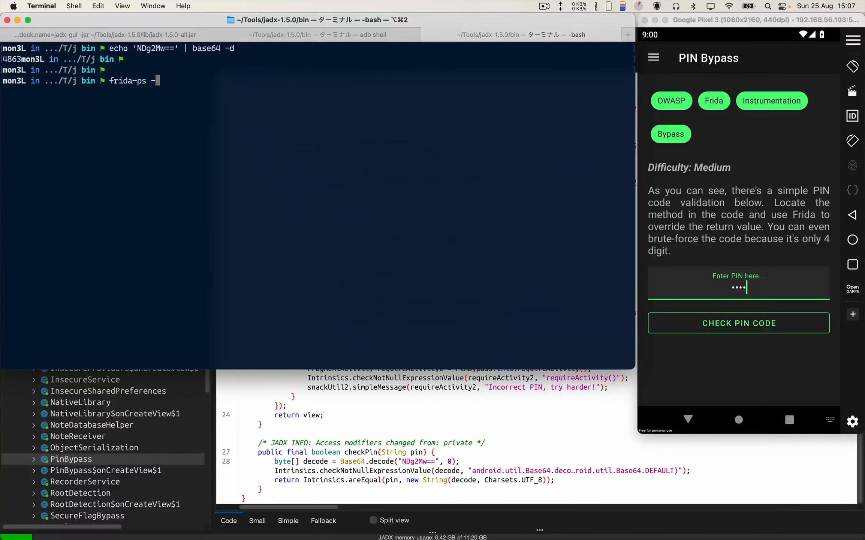
key("Return")
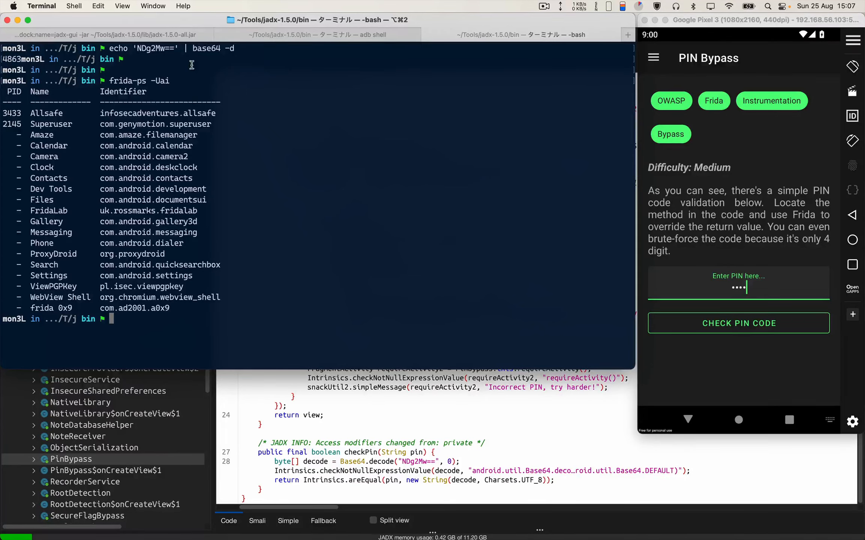
left_click(318, 34)
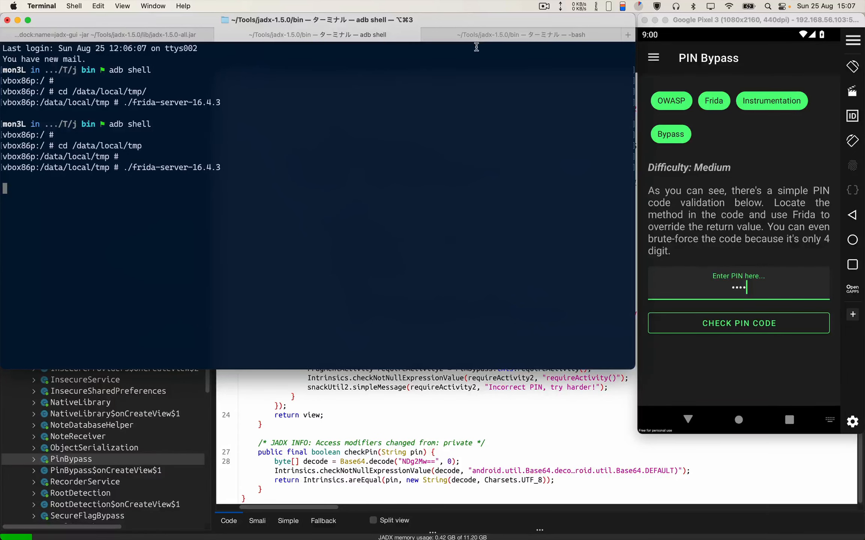
left_click(521, 34)
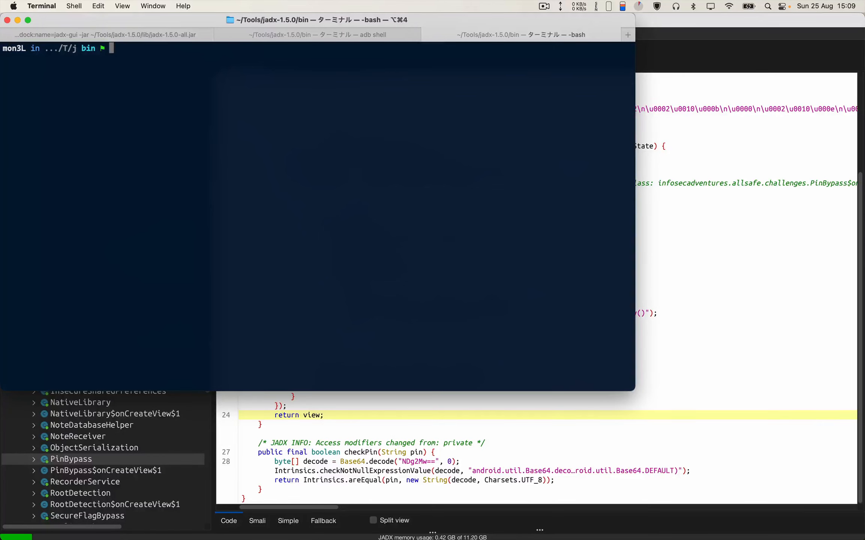
Step: Run frida-ps -Uai again to find the identifier infosecadventures.allsafe
type("frida")
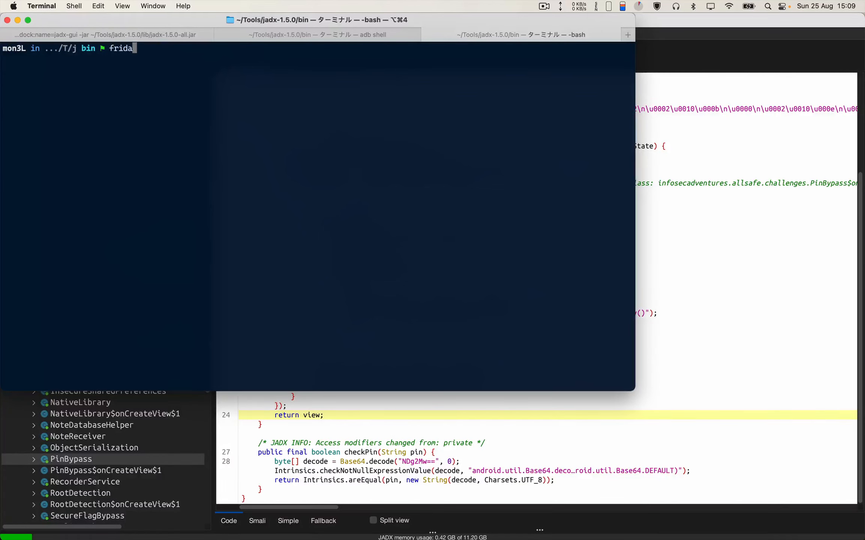
type("-ps -uai")
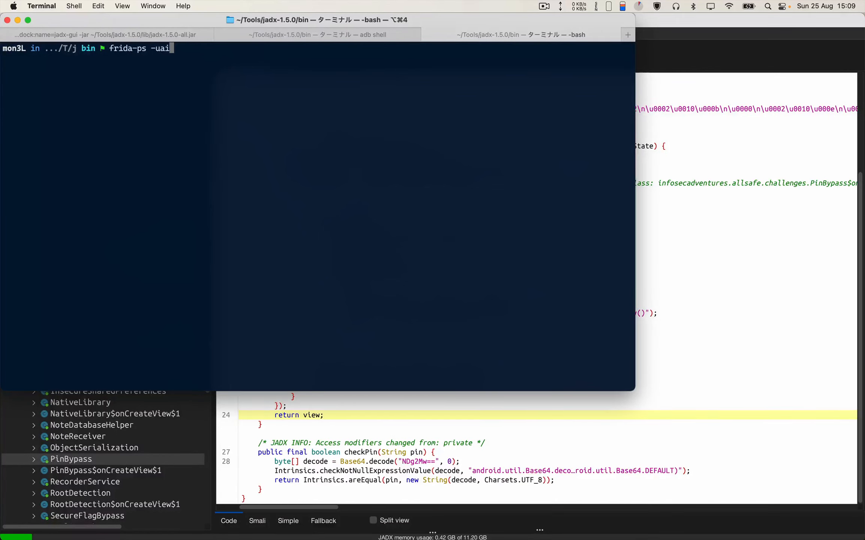
key("Return")
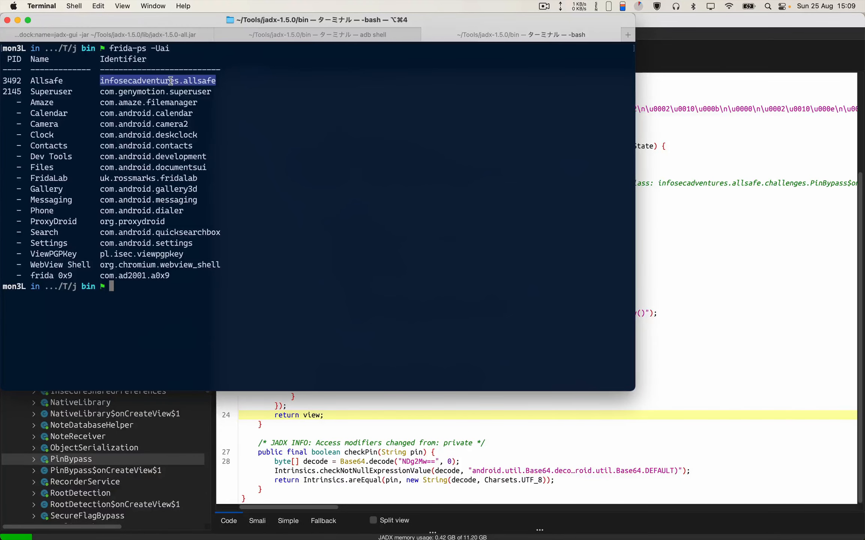
Step: Type 'objection -g infosecadventures.allsafe' on a fresh command line
key("Return")
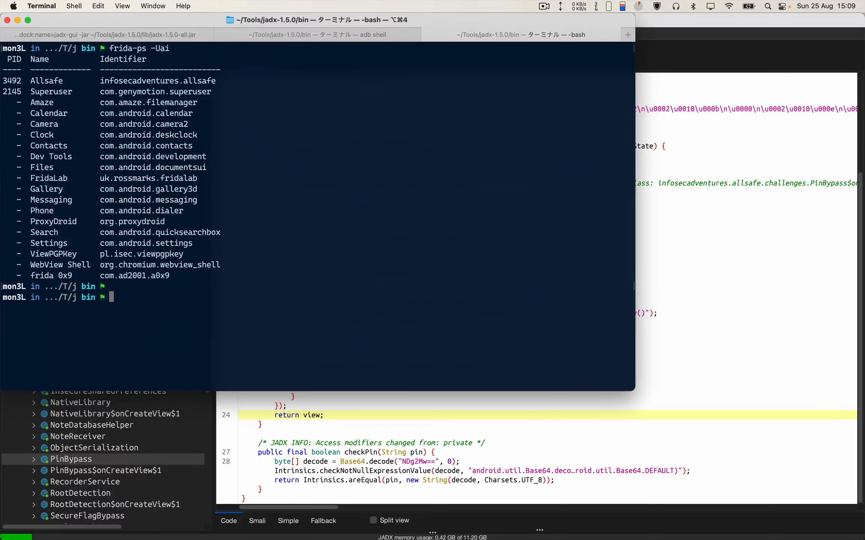
type("objection")
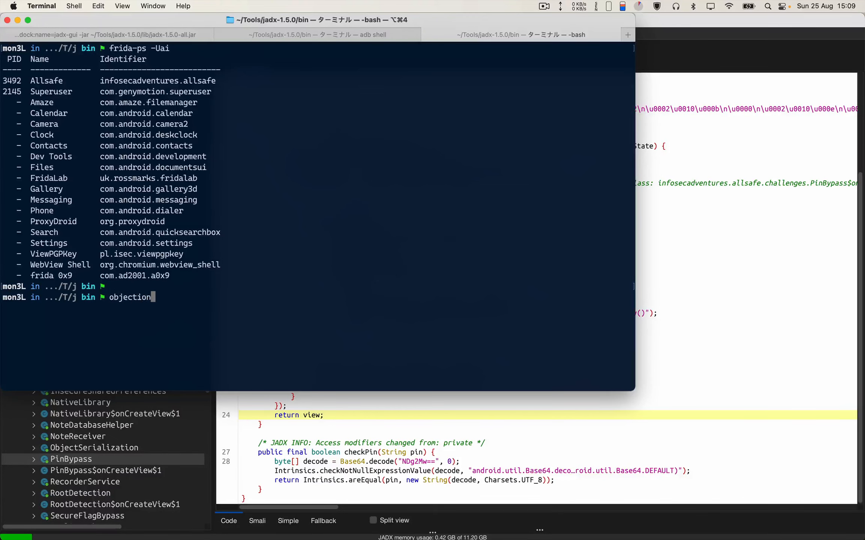
type("-g infosecadventures.allsafe explore")
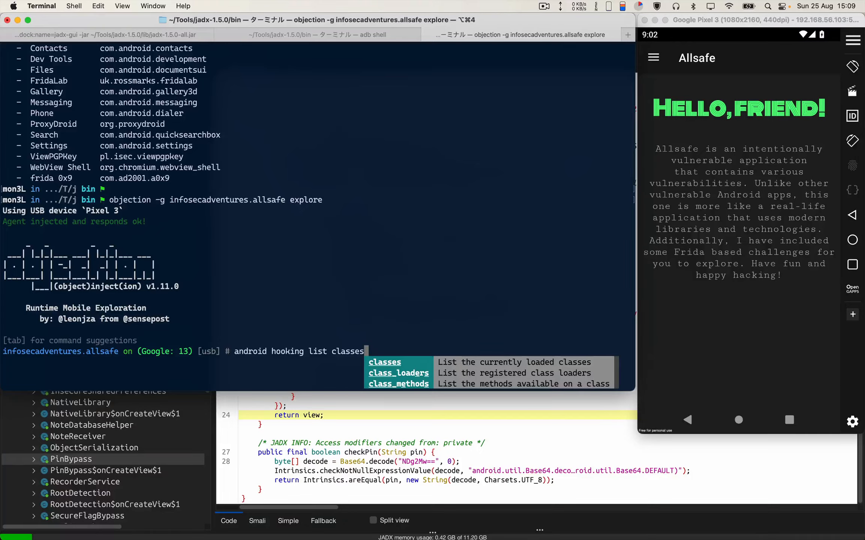
Step: List Allsafe's loaded classes in Objection, which reports 22,749 classes
key("Return")
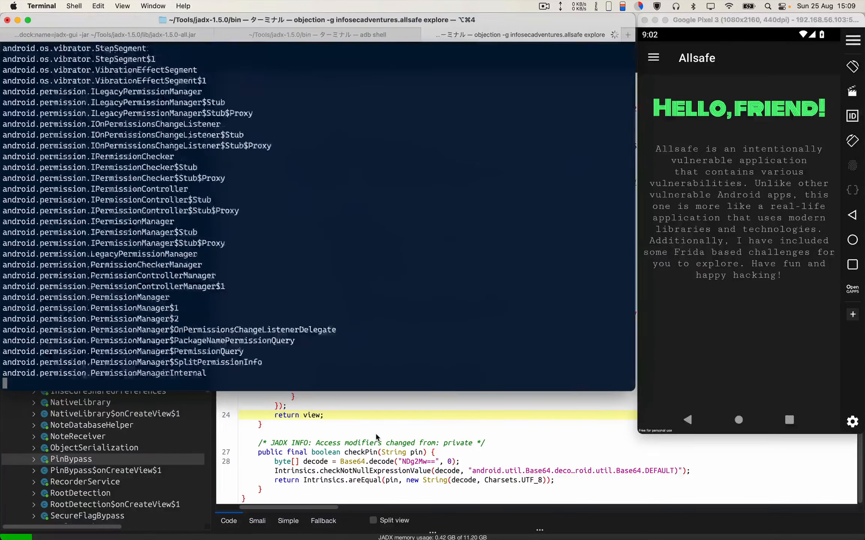
left_click(71, 459)
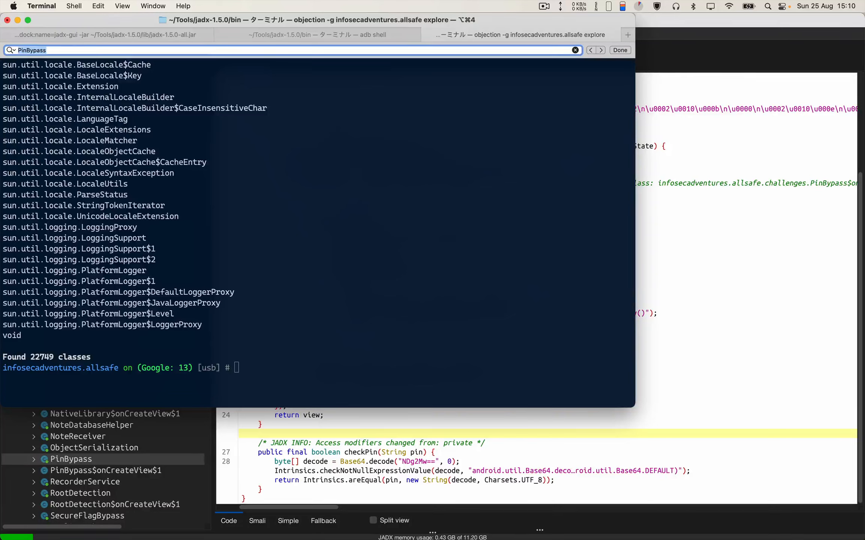
key("Return")
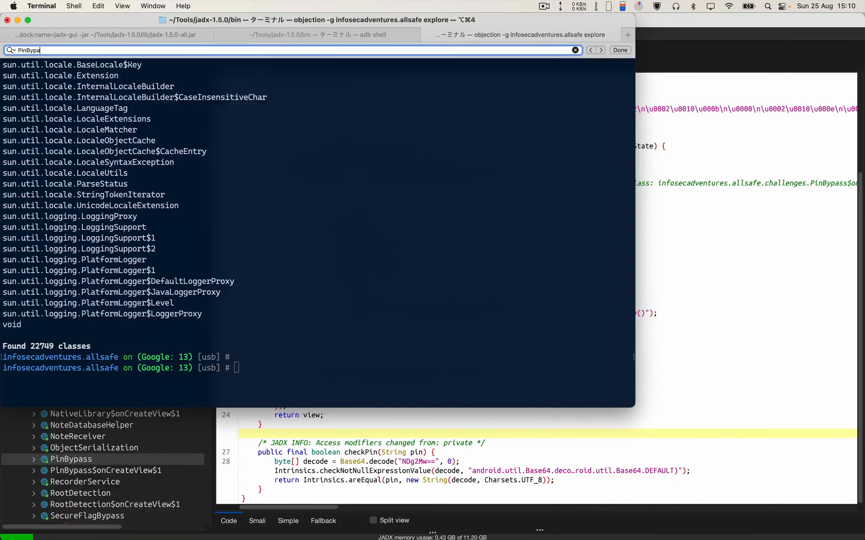
type("ss")
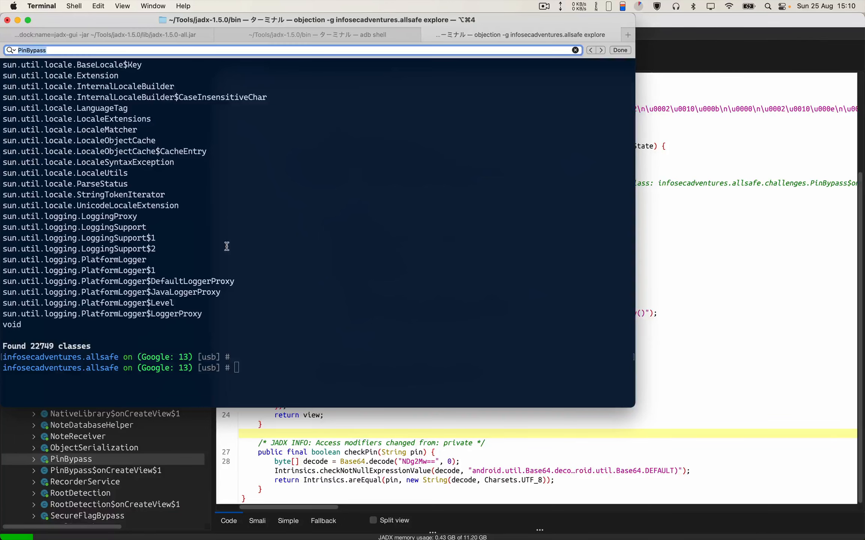
scroll("up", 3)
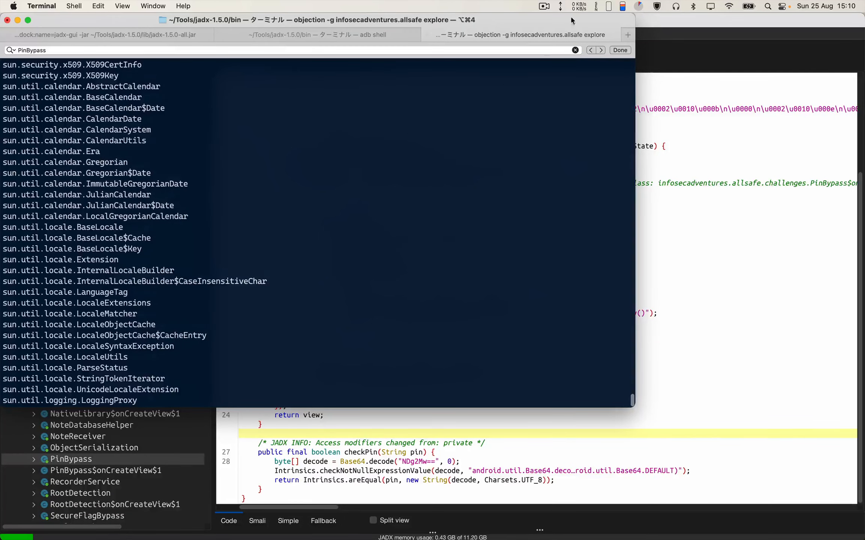
mouse_move(386, 197)
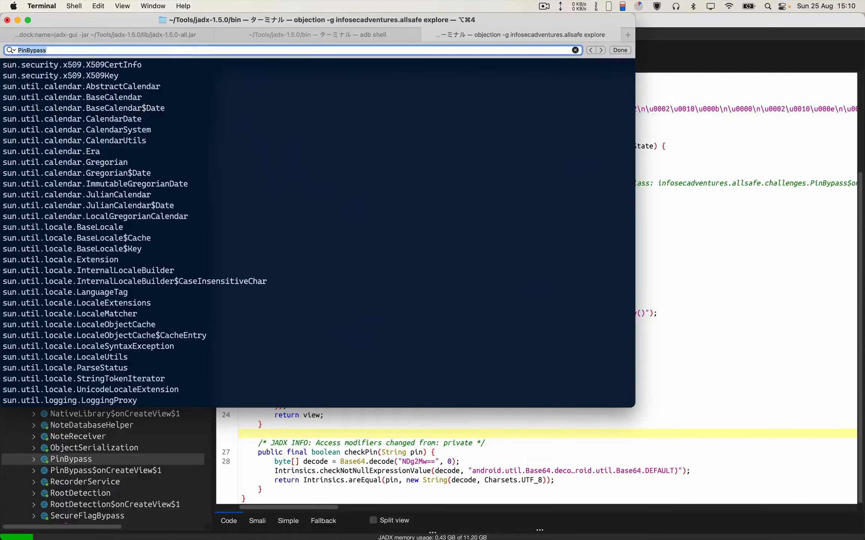
scroll("up", 3)
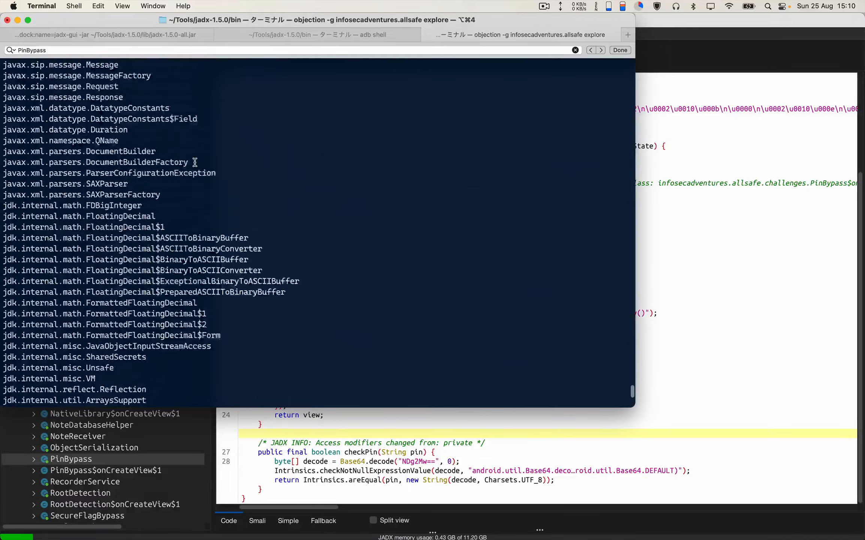
scroll("down", 3)
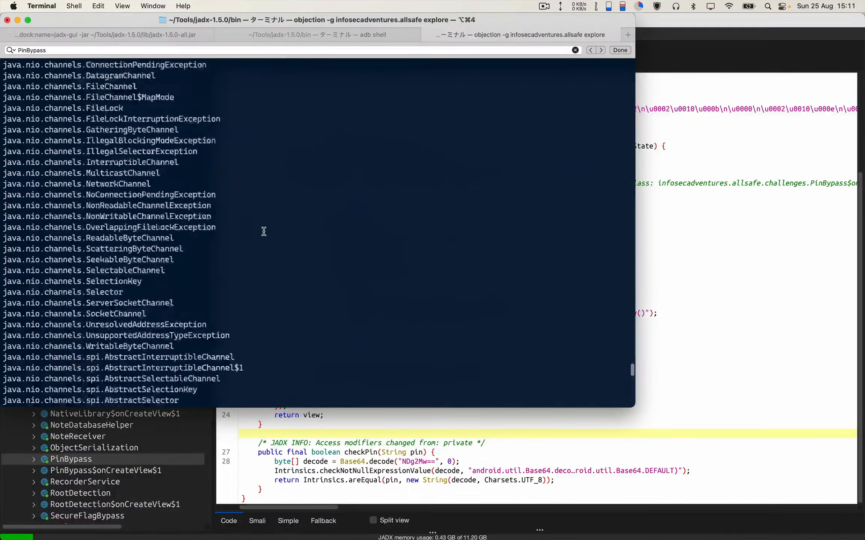
scroll("down", 3)
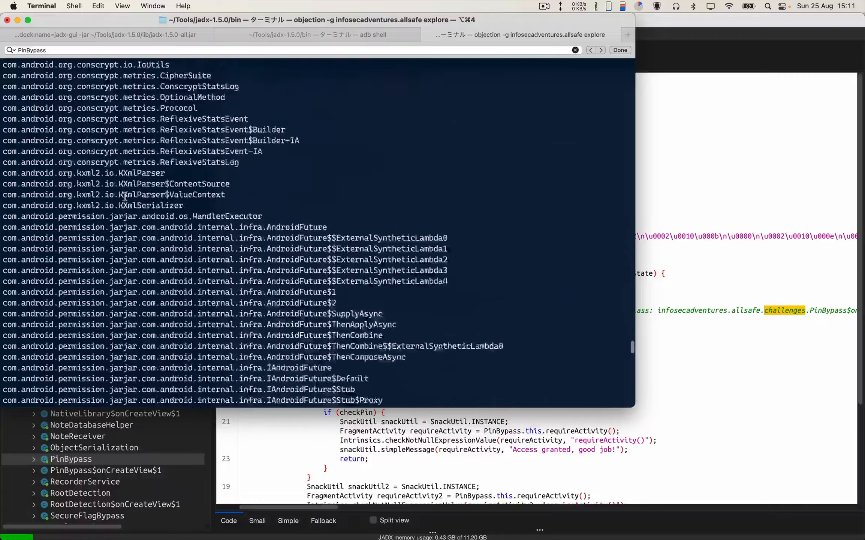
scroll("down", 3)
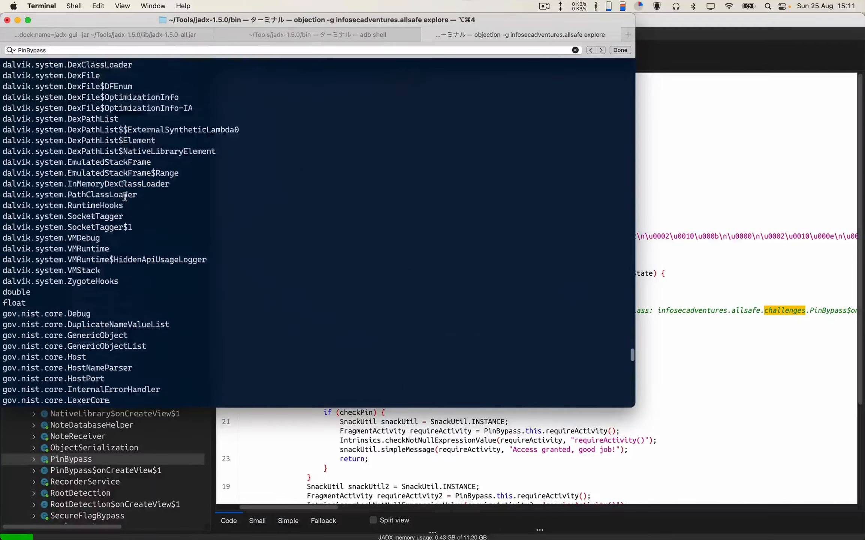
scroll("down", 3)
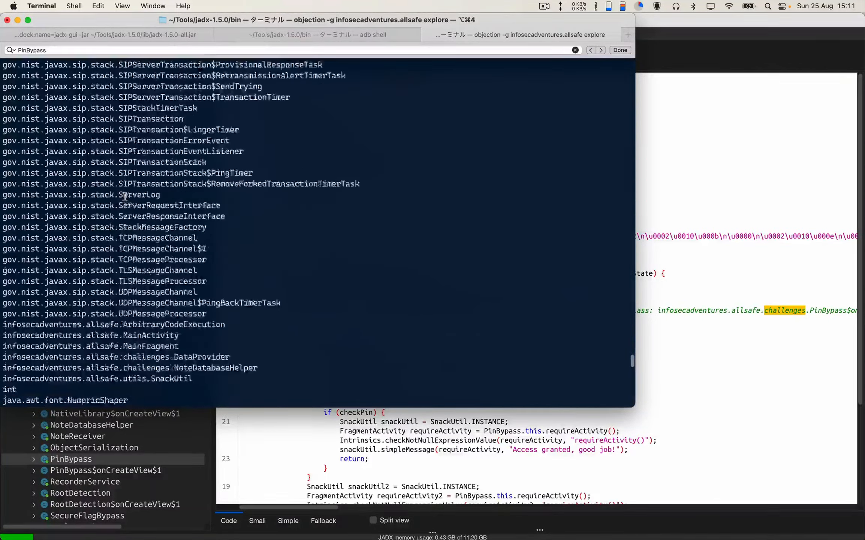
scroll("down", 3)
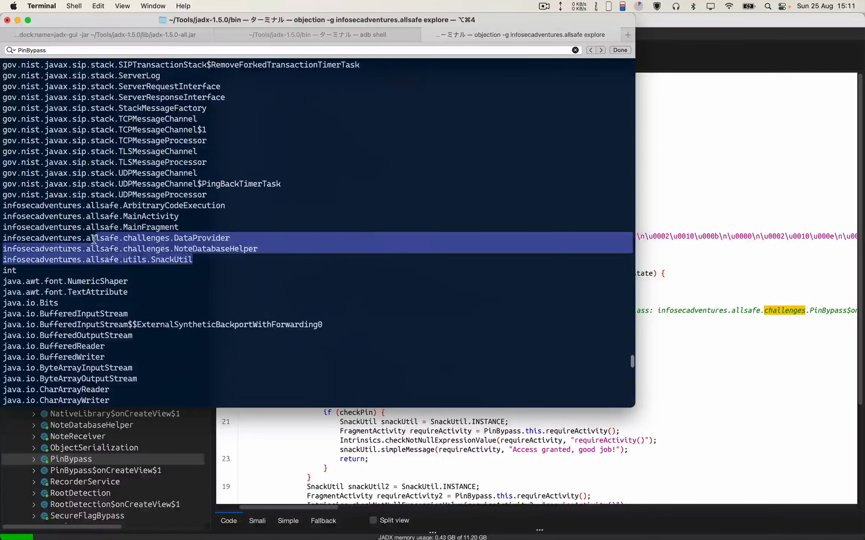
scroll("up", 3)
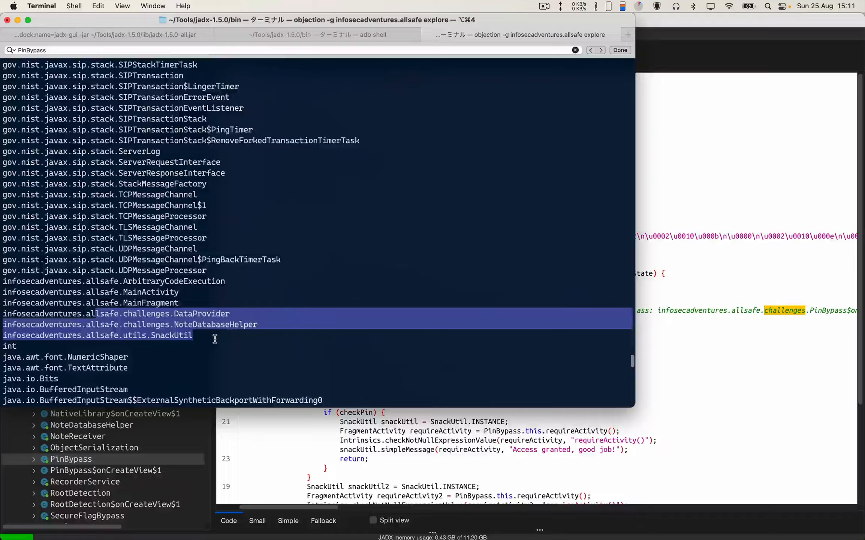
scroll("down", 3)
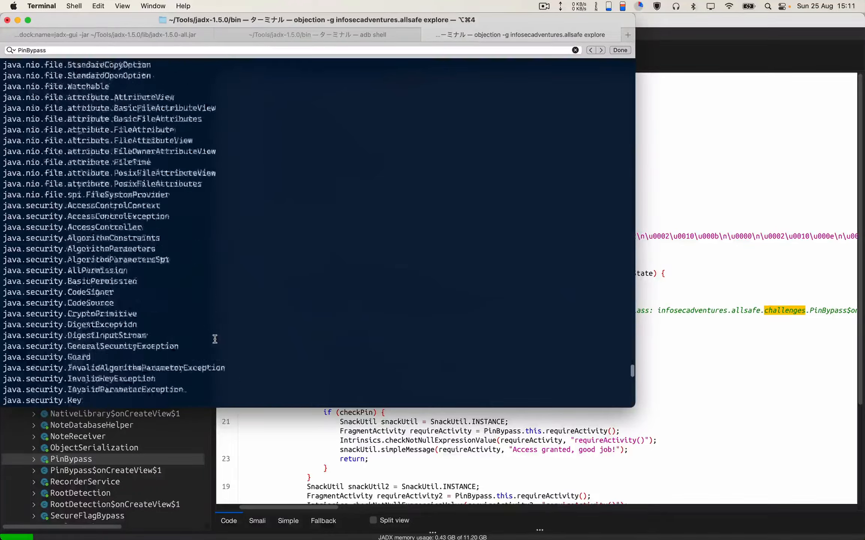
scroll("down", 3)
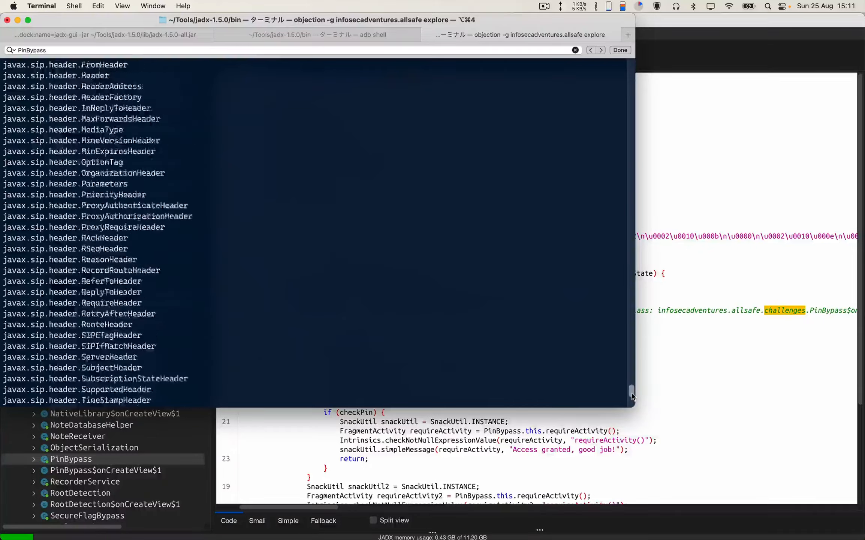
scroll("down", 3)
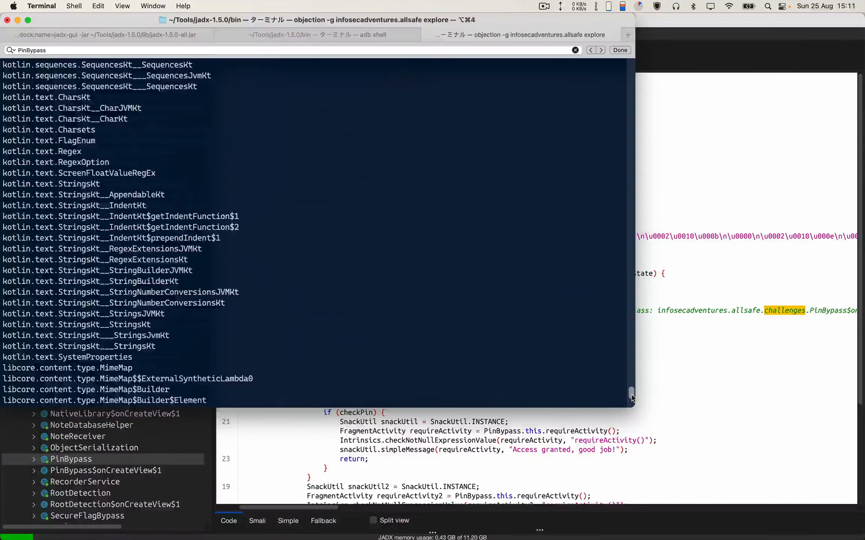
scroll("up", 3)
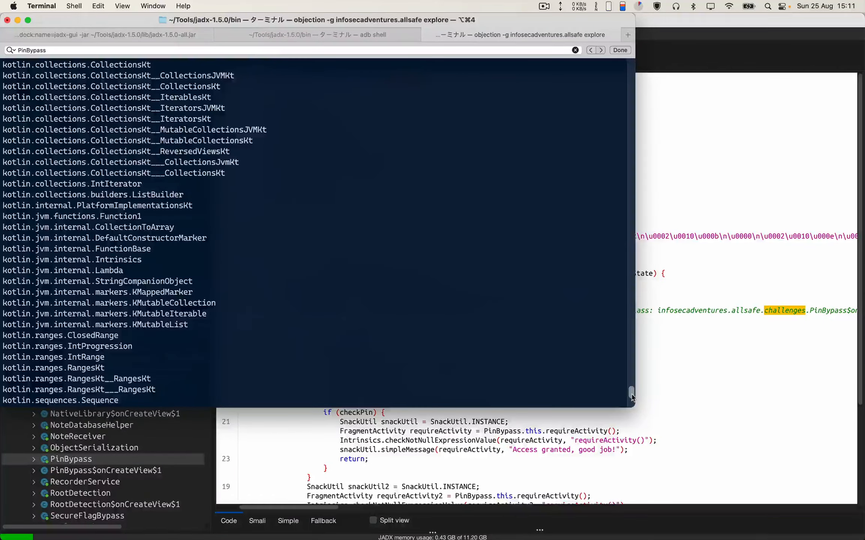
scroll("up", 3)
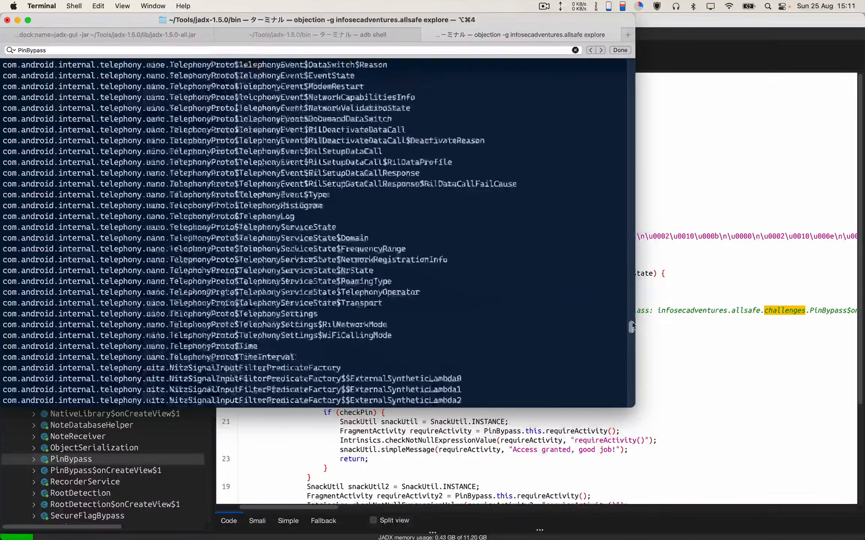
scroll("up", 3)
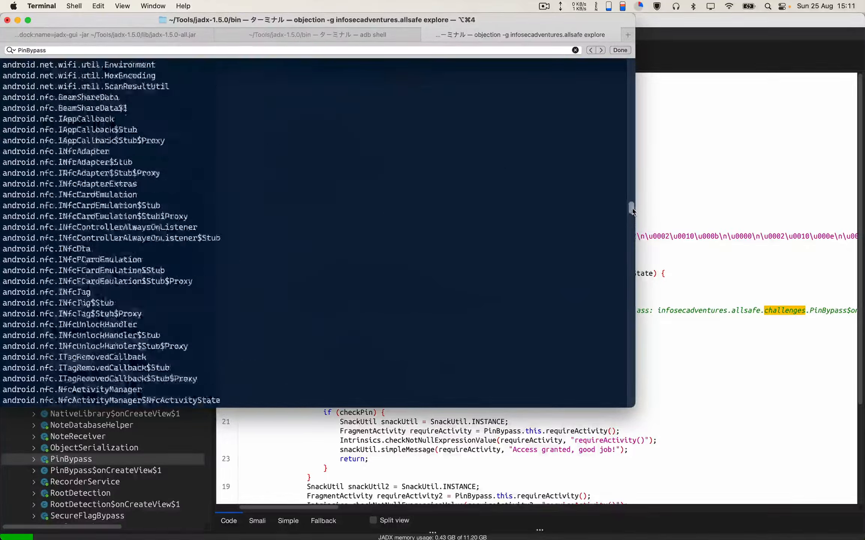
scroll("up", 3)
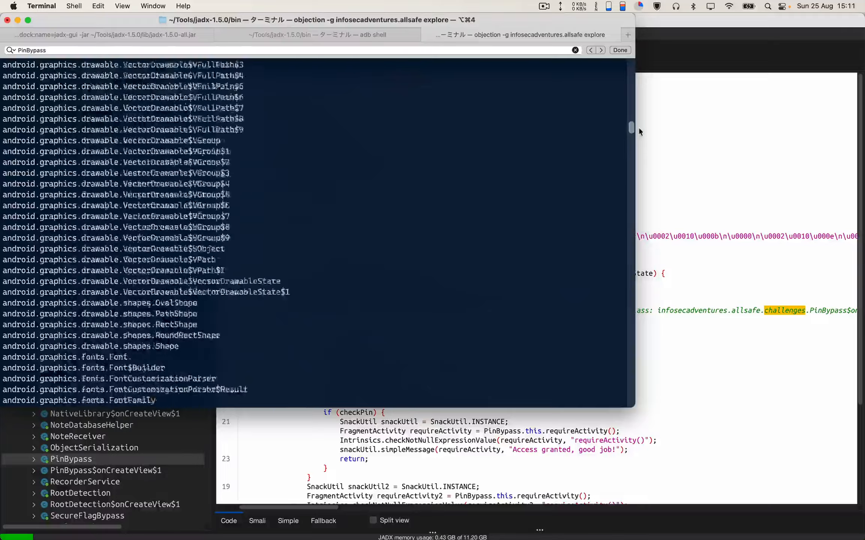
scroll("up", 3)
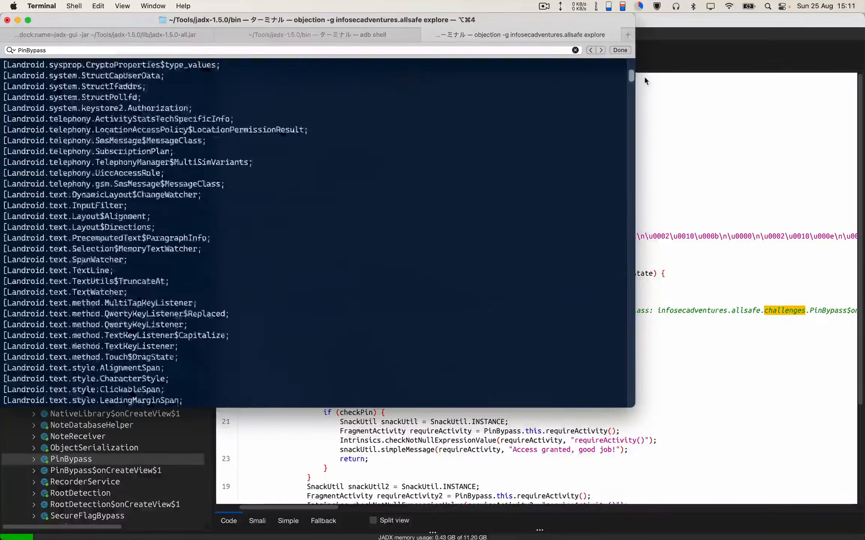
scroll("up", 3)
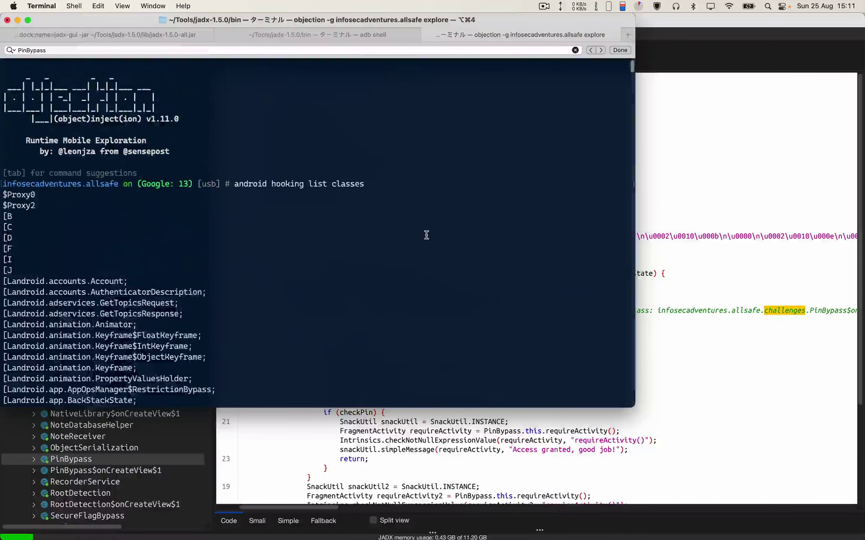
mouse_move(372, 224)
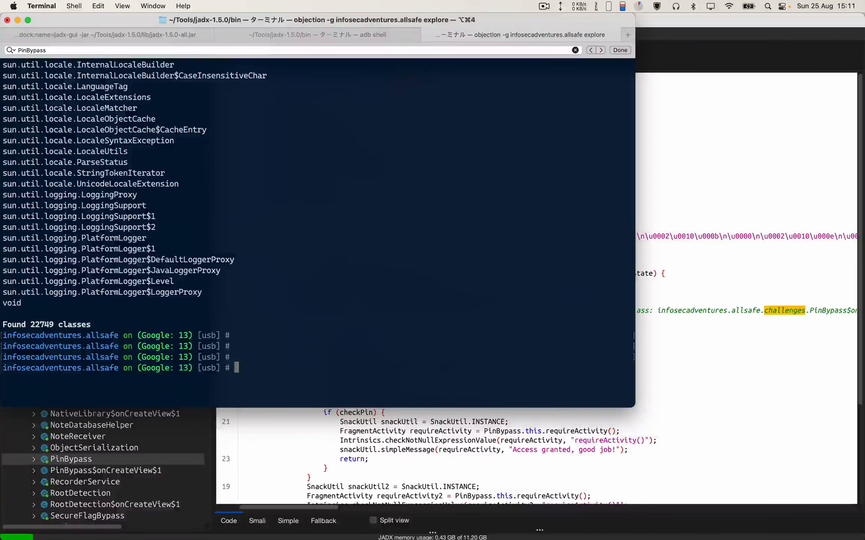
Step: Watch the PinBypass class in objection, hooking checkPin and onCreateView
type("android hooking list classes")
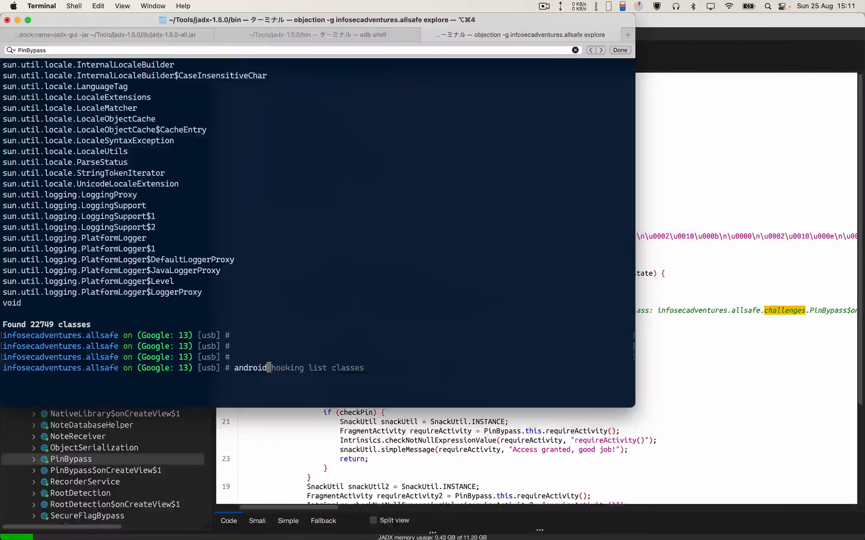
type("watcg")
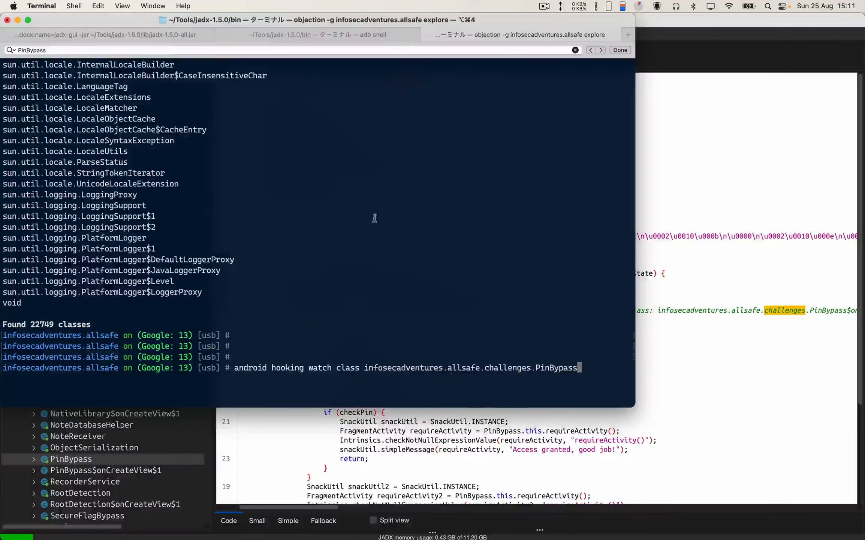
double_click(472, 366)
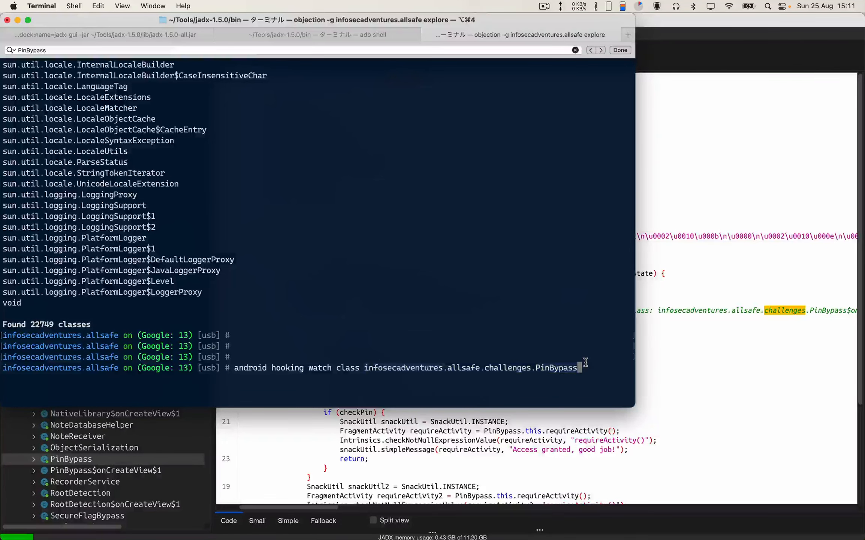
key("Return")
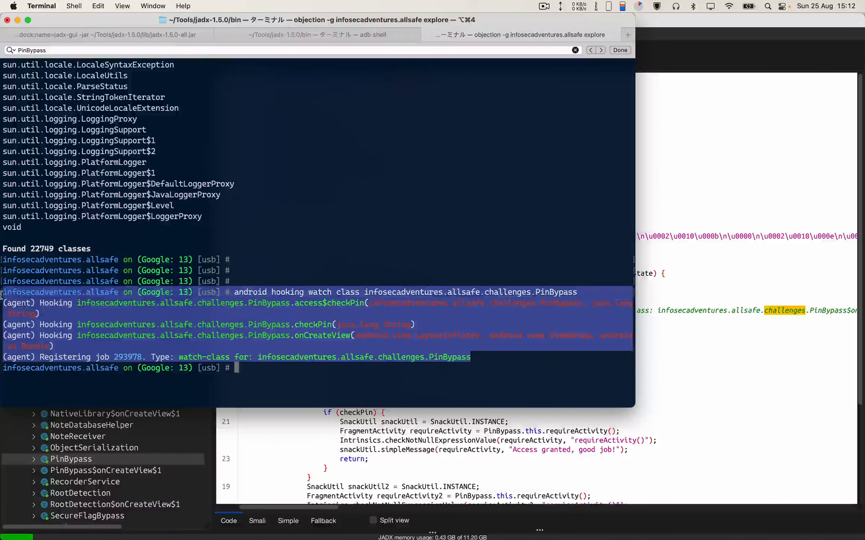
left_click(480, 363)
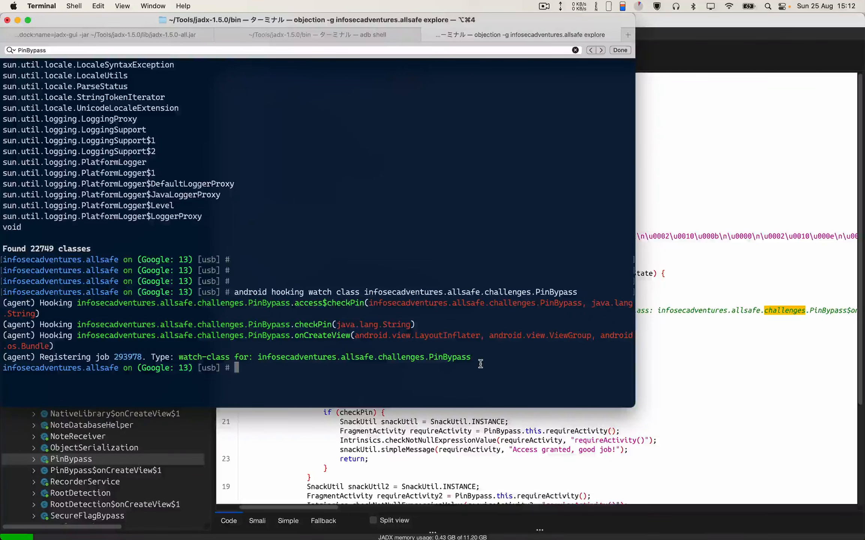
mouse_move(532, 363)
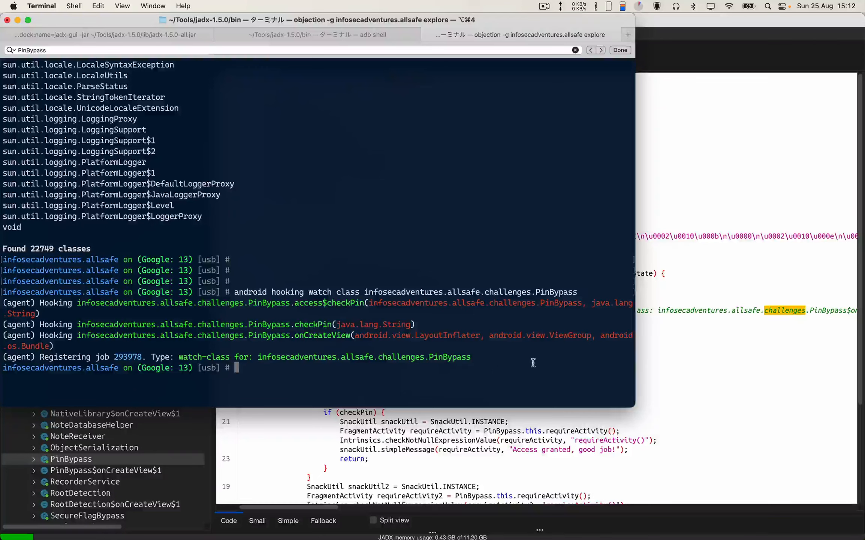
mouse_move(664, 432)
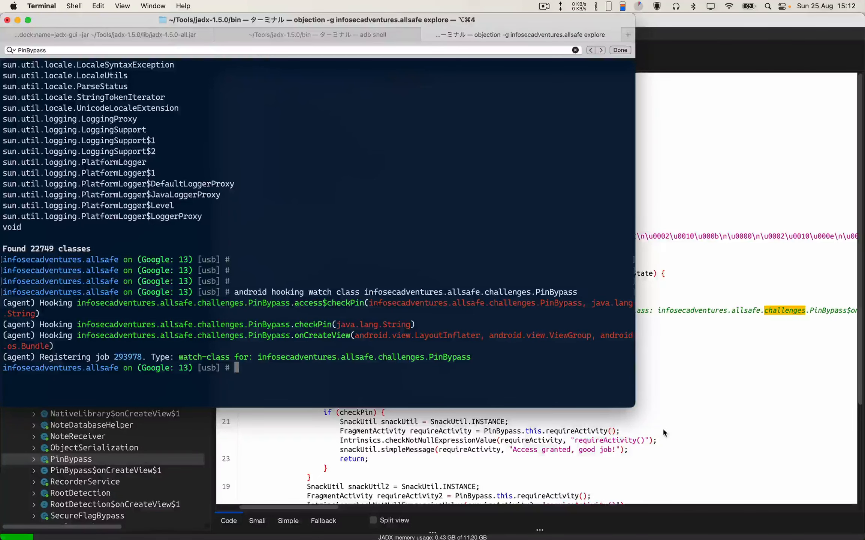
double_click(472, 291)
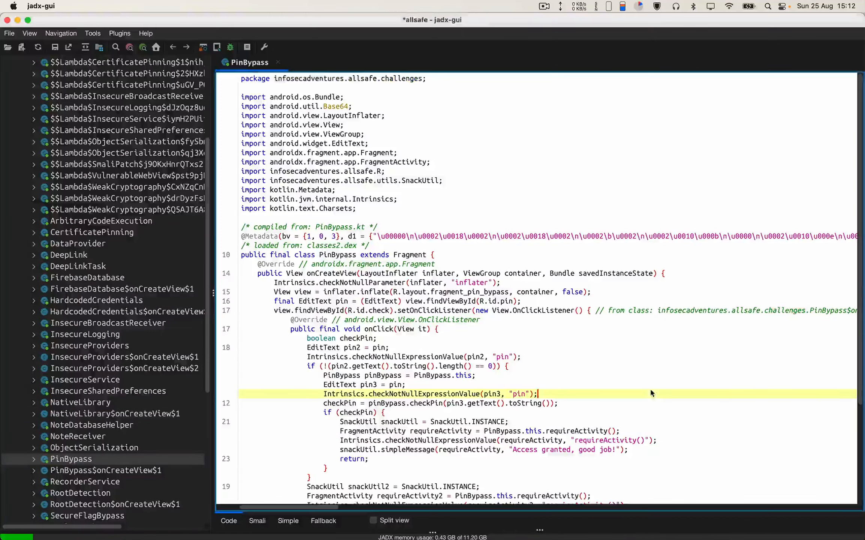
Step: Scroll PinBypass to checkPin and select its 'return Intrinsics.areEqual(...)' line
scroll("down", 3)
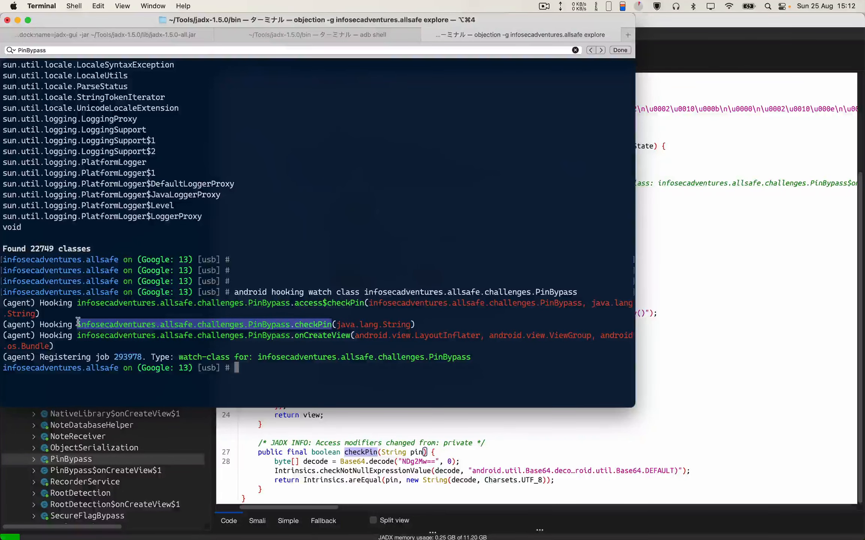
scroll("down", 3)
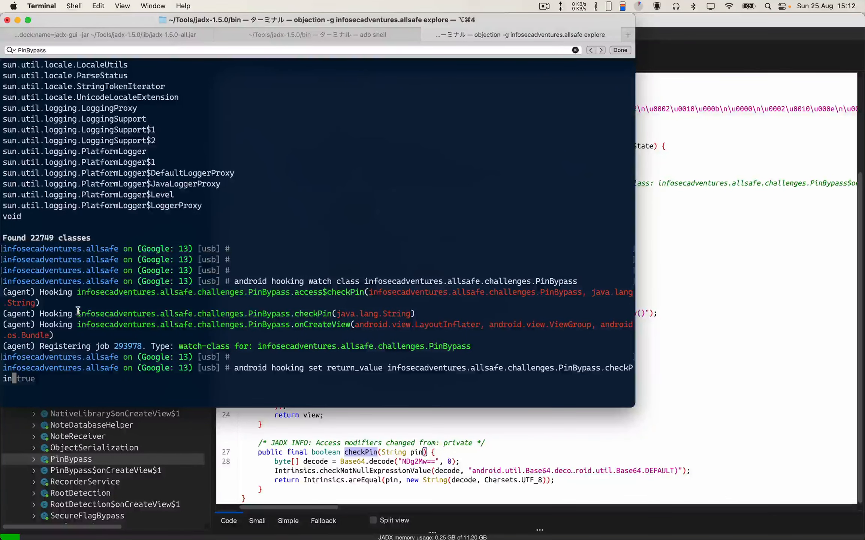
mouse_move(684, 379)
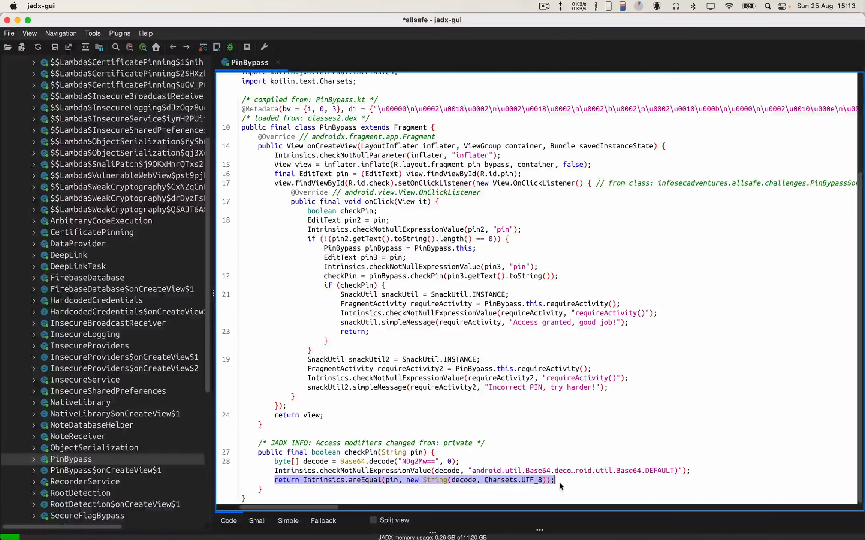
mouse_move(400, 333)
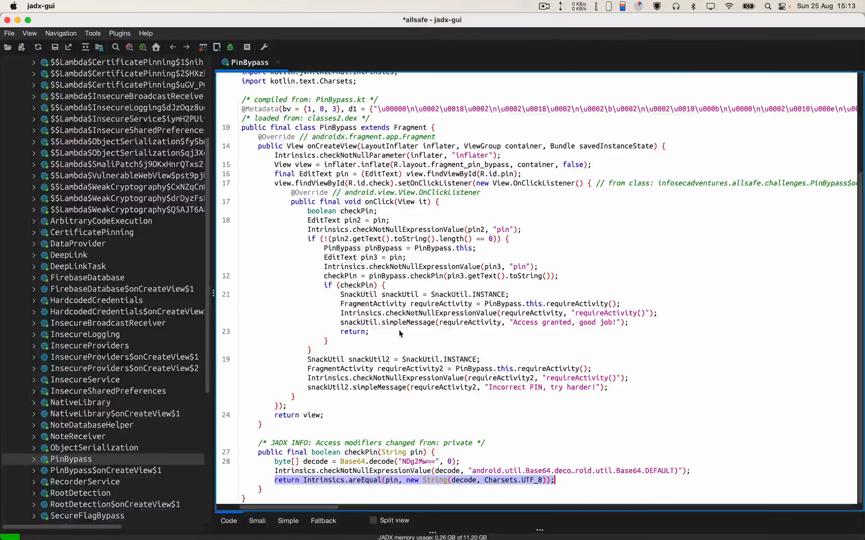
double_click(351, 331)
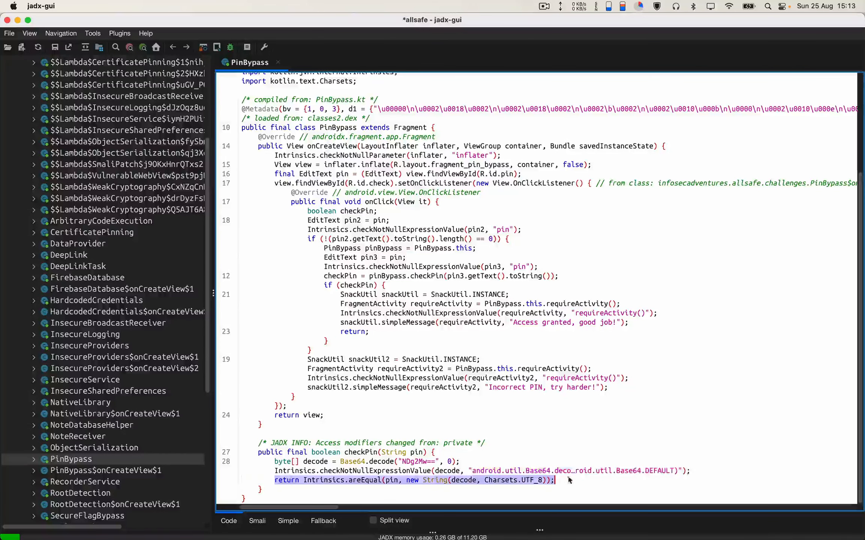
mouse_move(452, 486)
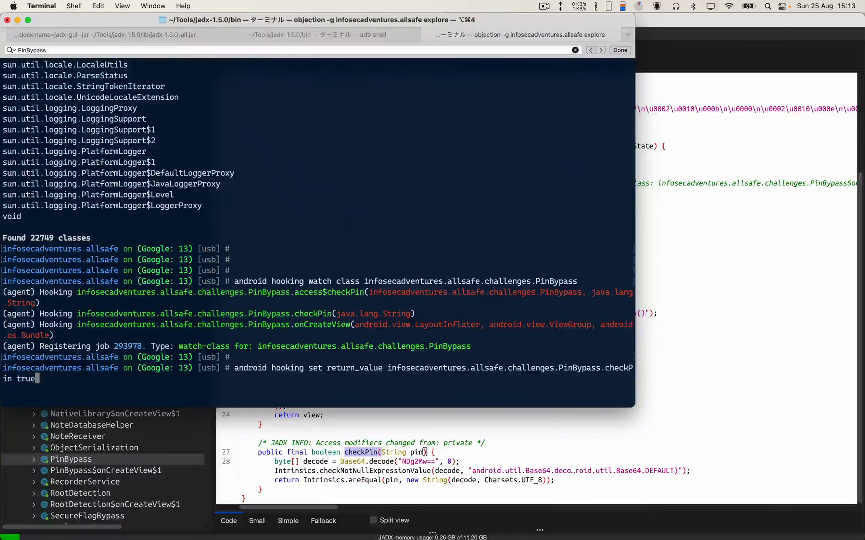
Step: Set checkPin's return value hook in objection and open Allsafe's PIN Bypass challenge
type("flase")
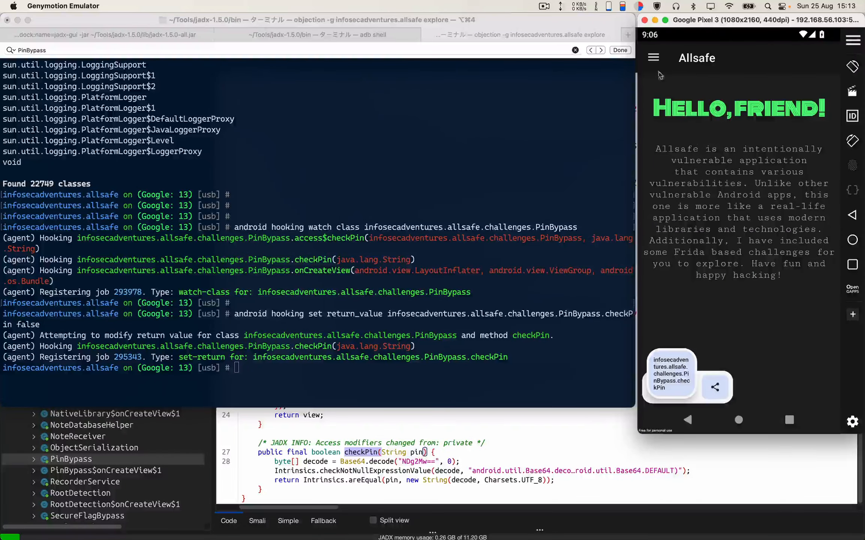
left_click(653, 58)
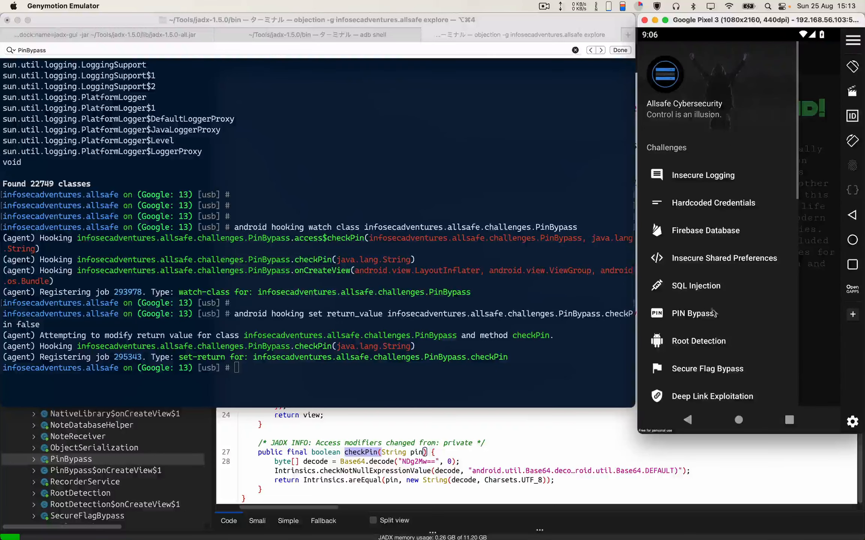
left_click(693, 313)
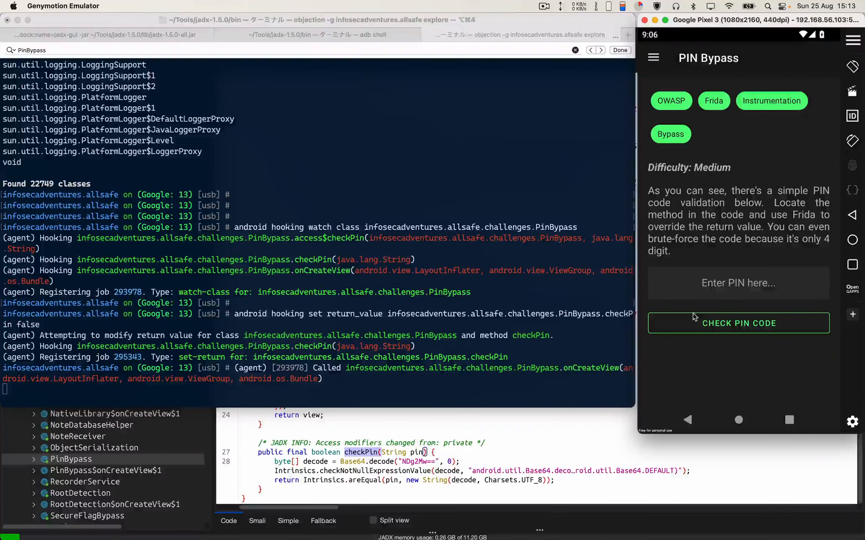
Step: Enter a PIN, then select the access$checkPin method name in jadx-gui
left_click(738, 283)
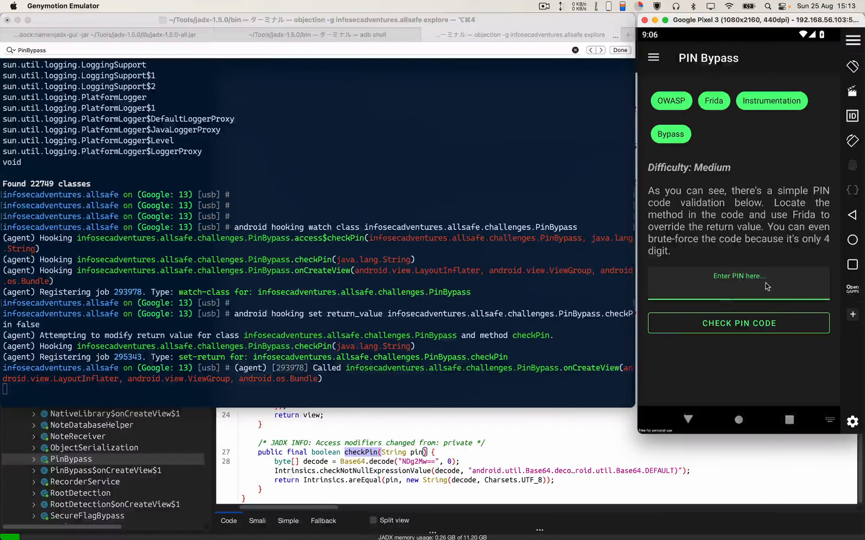
left_click(738, 322)
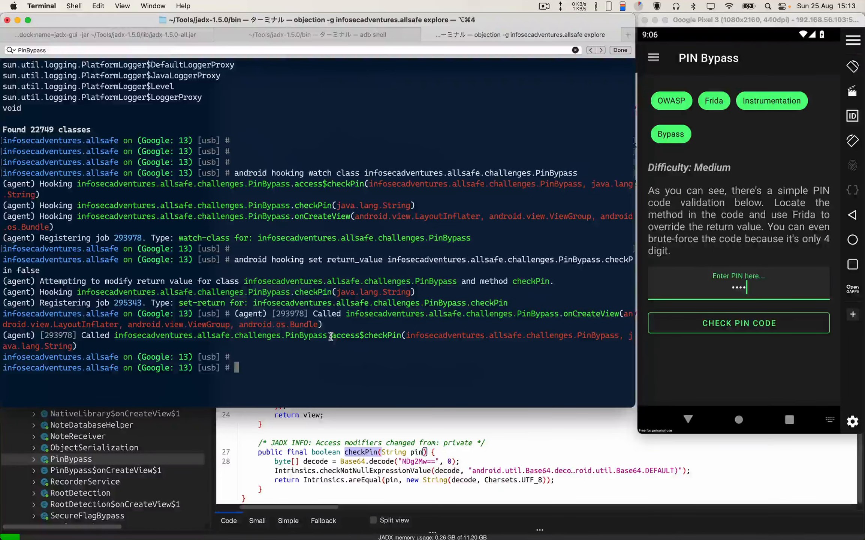
double_click(367, 335)
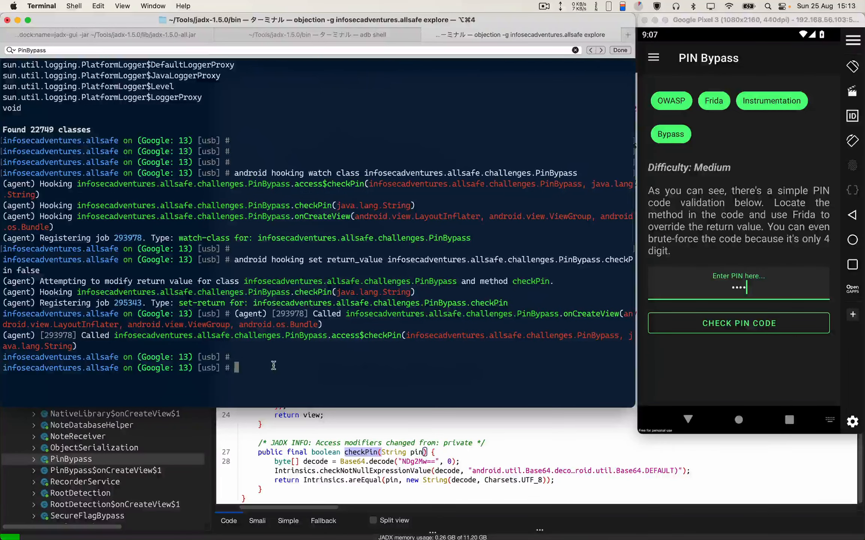
Step: Set return_value true for PinBypass.access$checkPin and checkPin, resubmitting the PIN
type("android hooking watch class infosecadventures.allsafe.challenges.PinBypass")
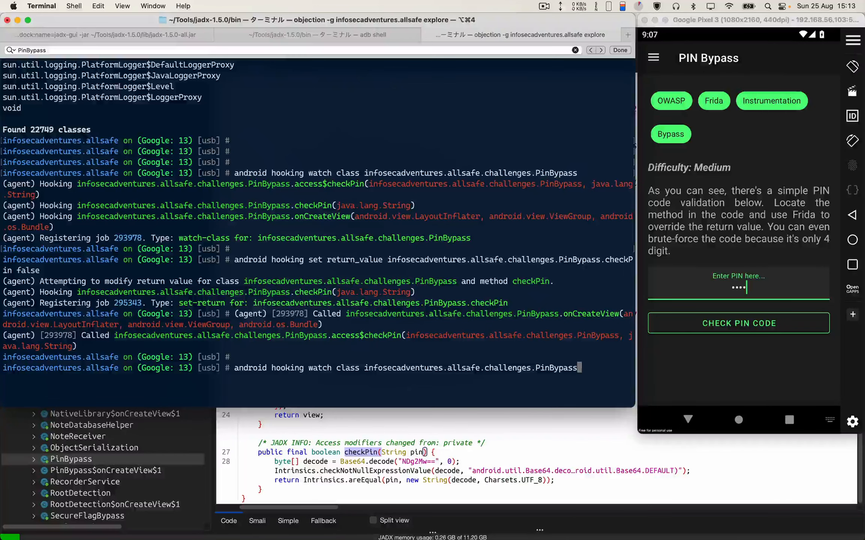
key("Return")
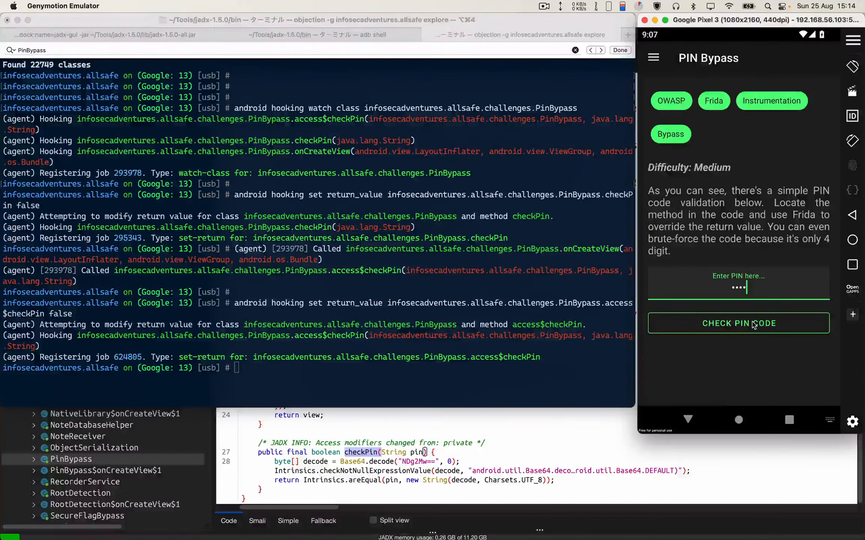
left_click(738, 322)
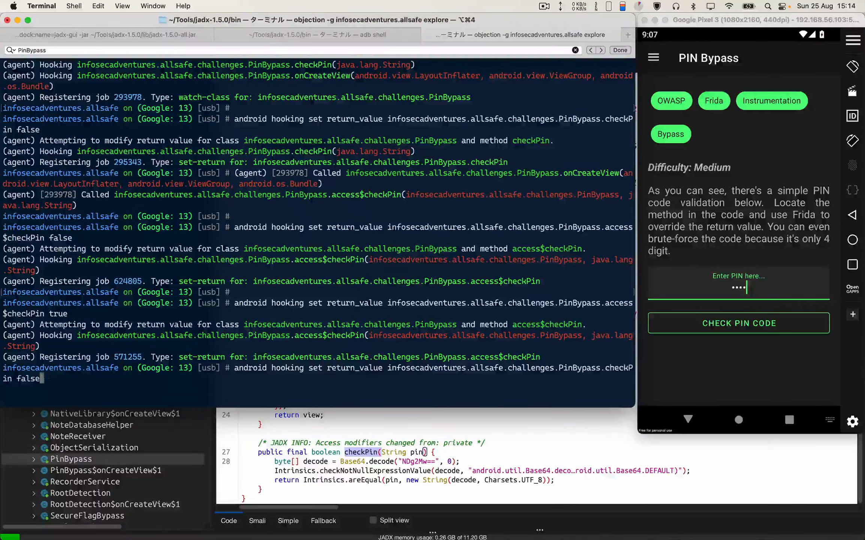
type("android hooking watch class infosecadventures.allsafe.challenges.PinBypass")
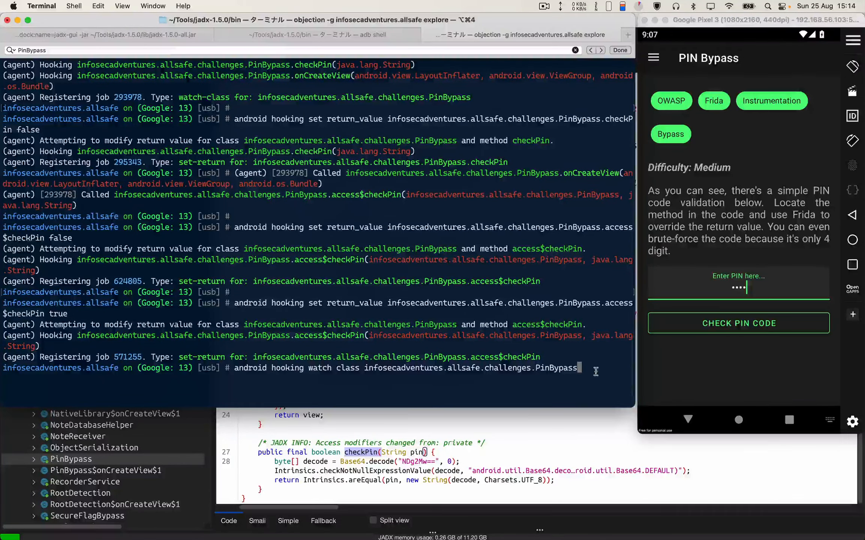
key("Return")
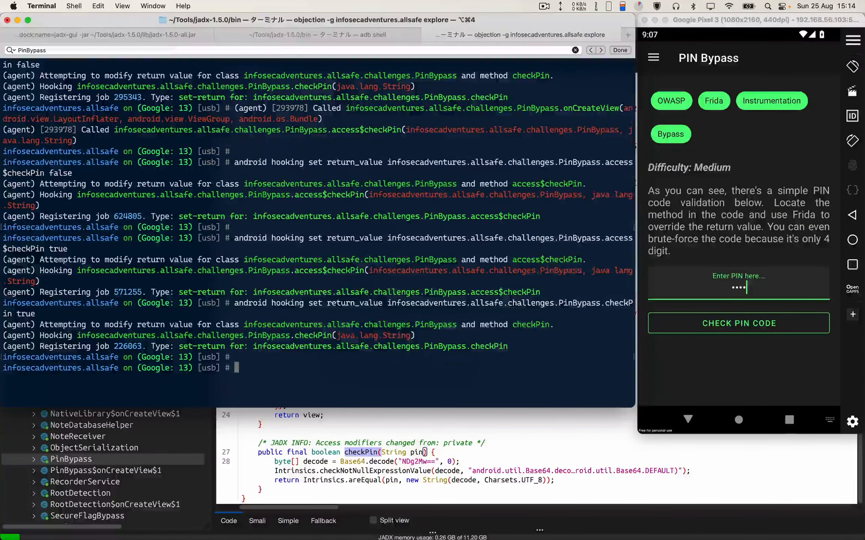
Step: Submit the PIN three times, dismissing the 'Access granted, good job!' message
left_click(738, 322)
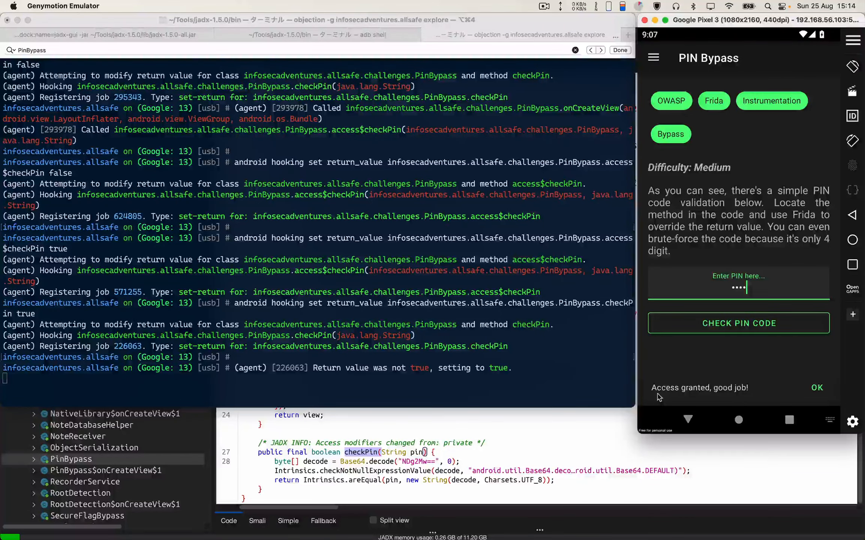
left_click(817, 387)
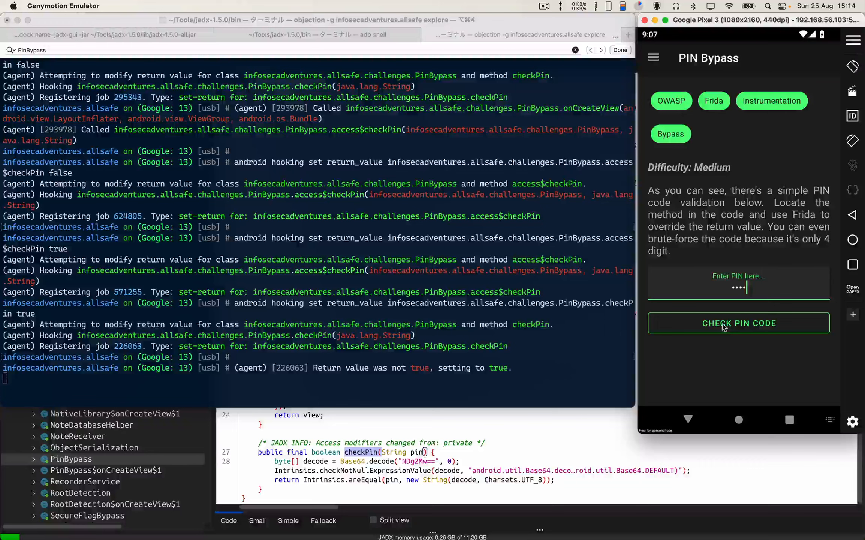
left_click(738, 323)
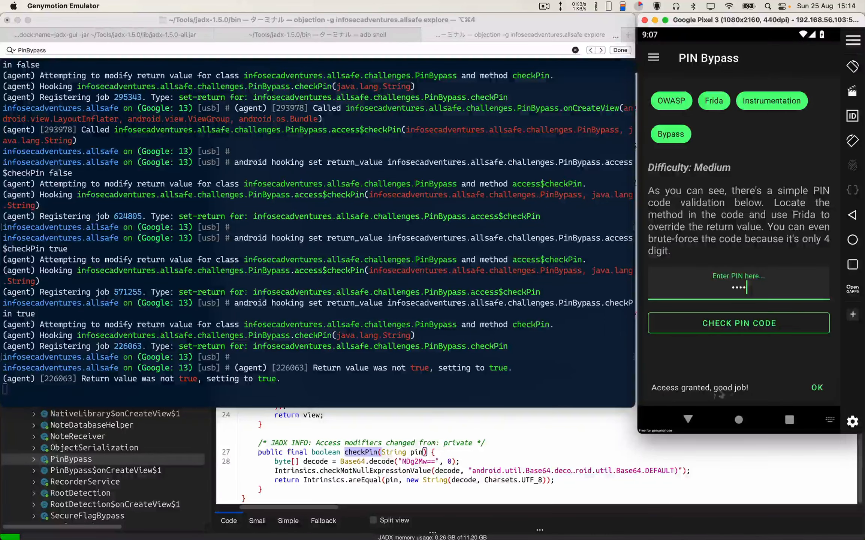
left_click(817, 387)
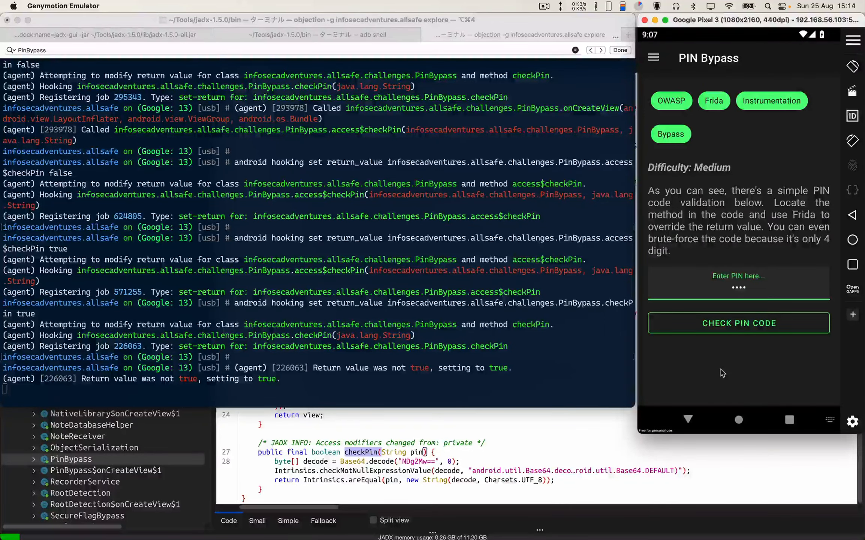
left_click(739, 323)
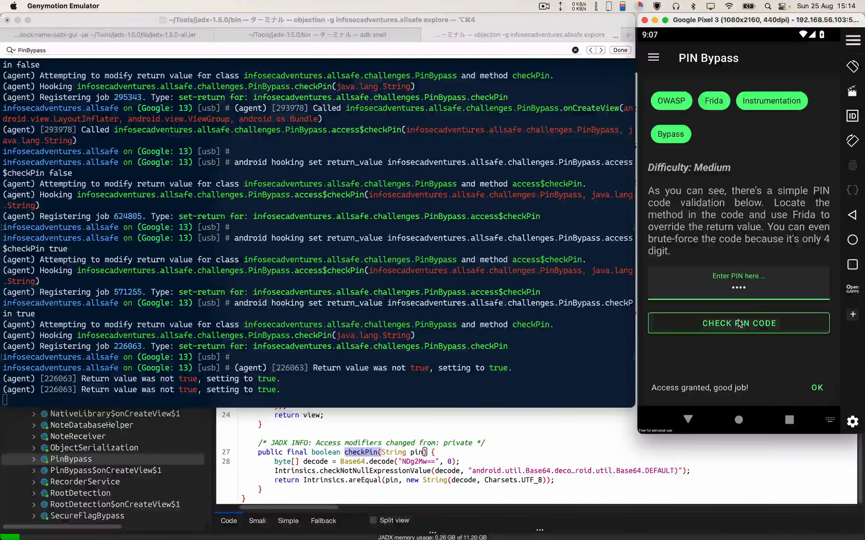